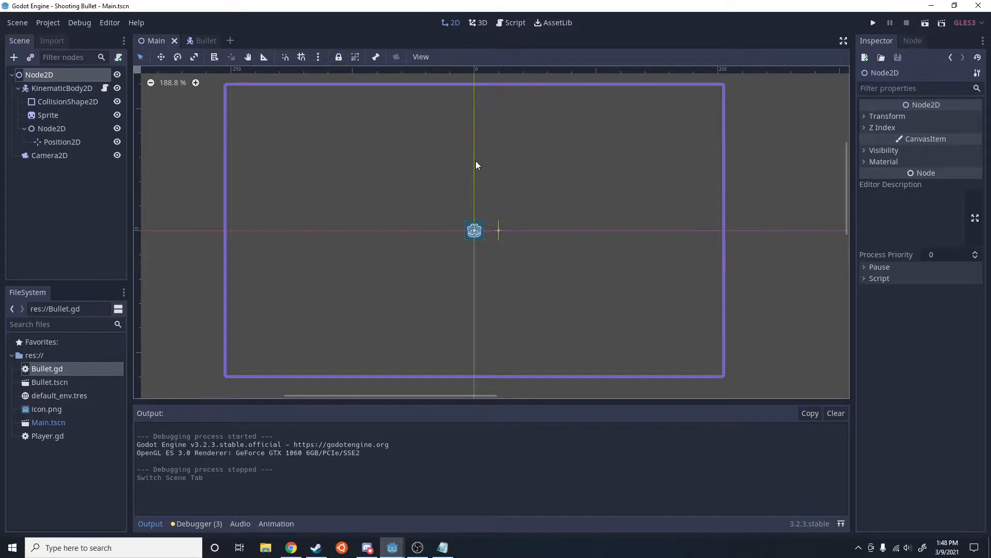
pyautogui.moveTo(533, 162)
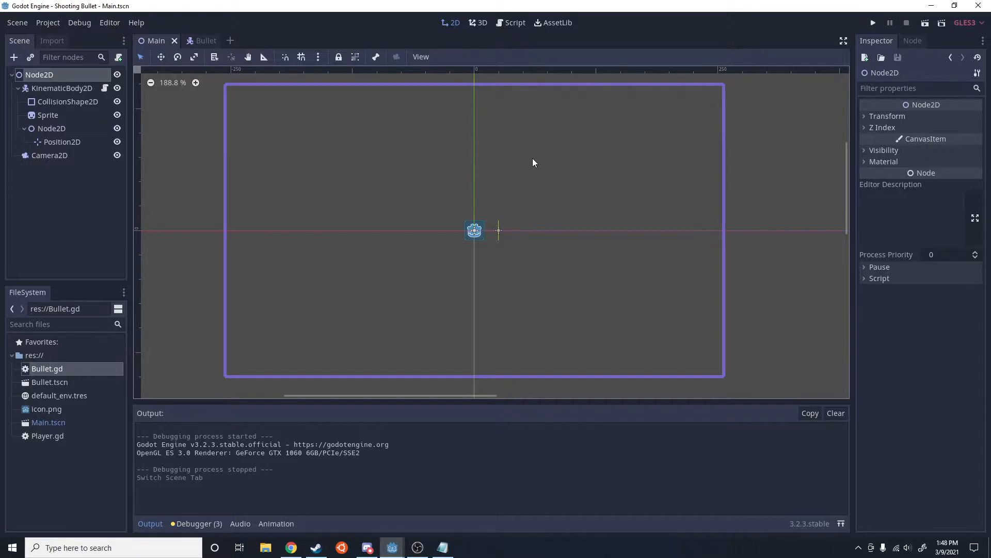
pyautogui.moveTo(345, 172)
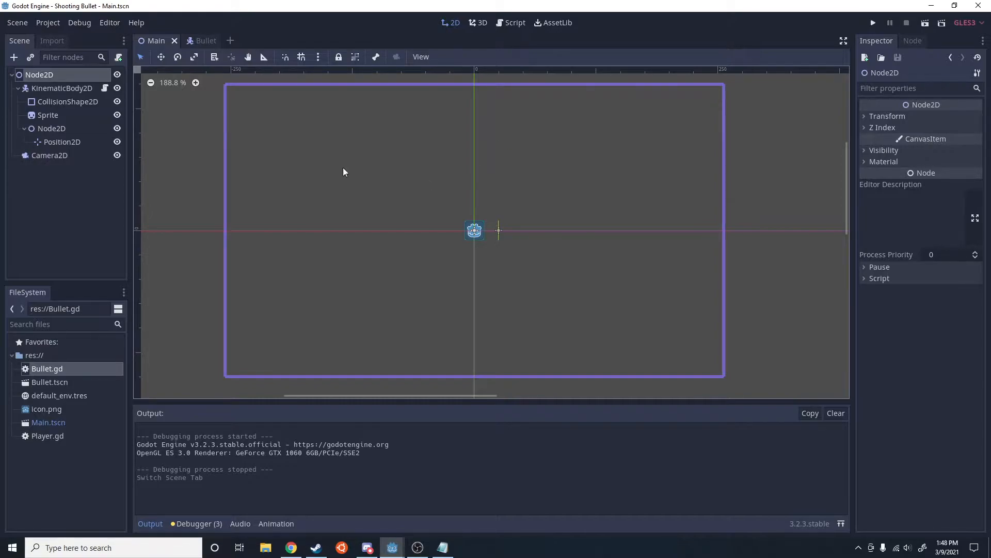
# Switch to the Script workspace and check the Split action (right mouse button) in Project Settings' Input Map
pyautogui.click(514, 22)
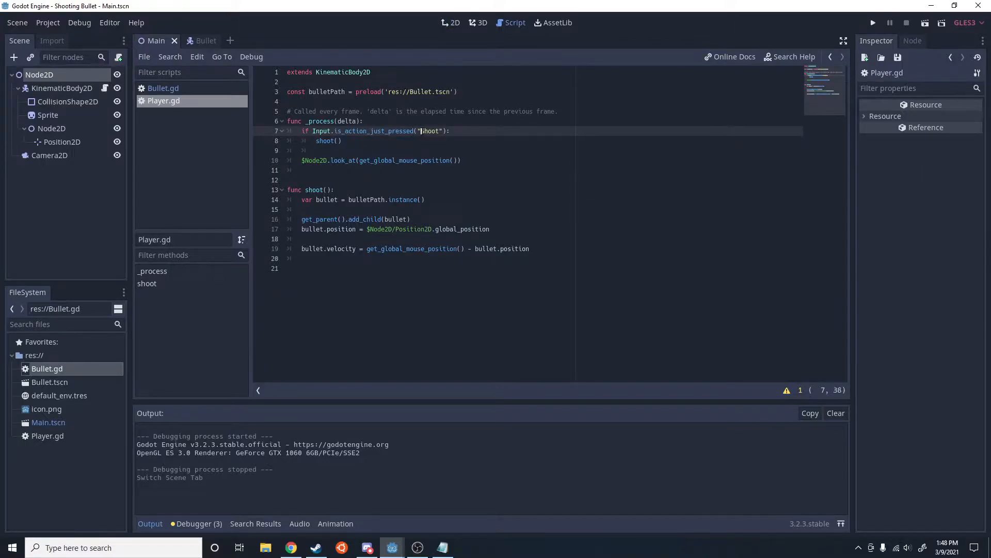
pyautogui.click(48, 22)
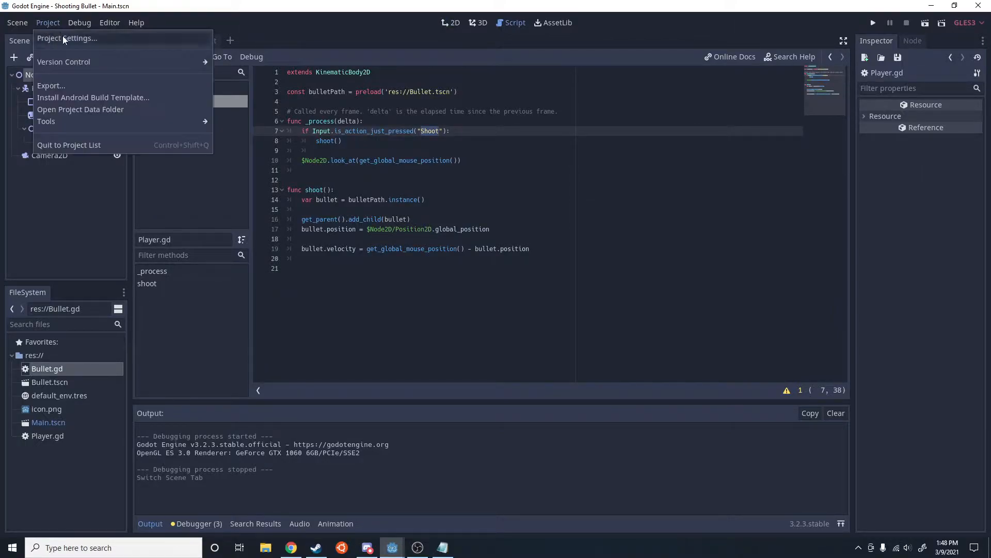
pyautogui.click(66, 38)
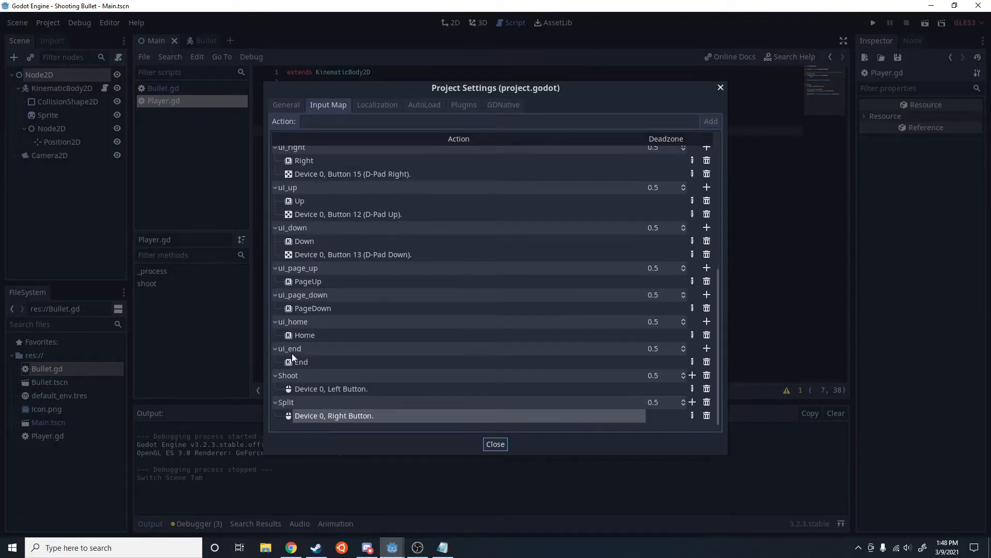
pyautogui.moveTo(495, 444)
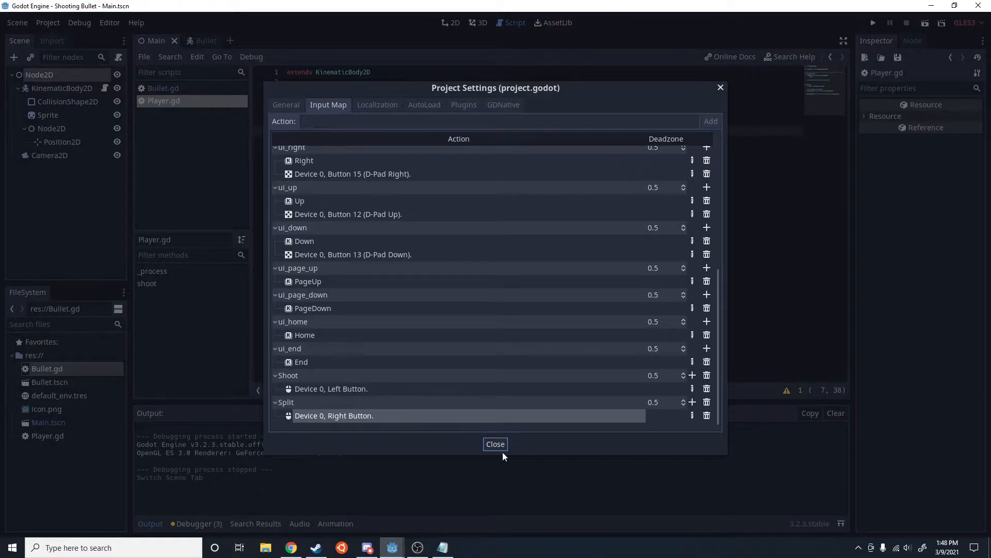
pyautogui.click(494, 443)
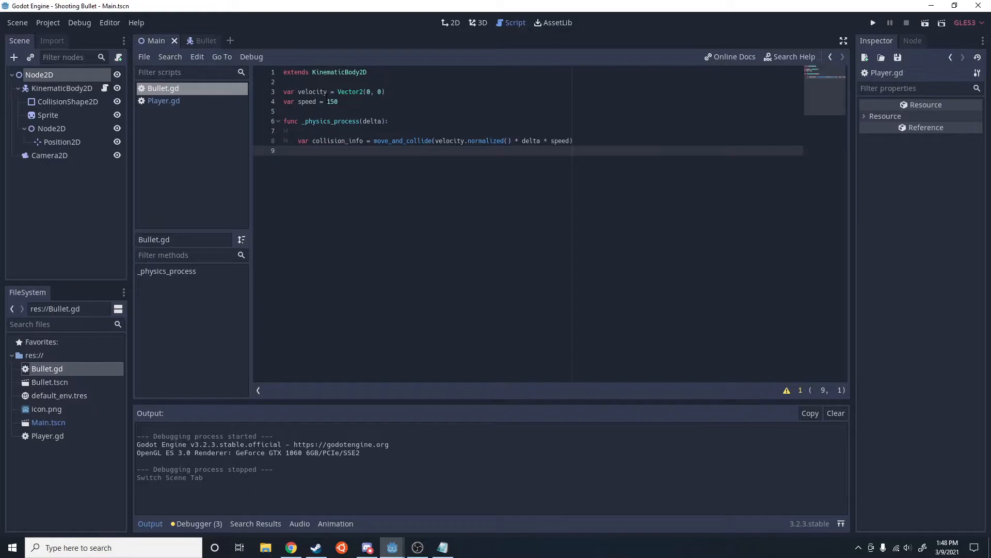
# Add _process(delta) that calls split() when Input.is_action_just_pressed("Split")
pyautogui.press('enter')
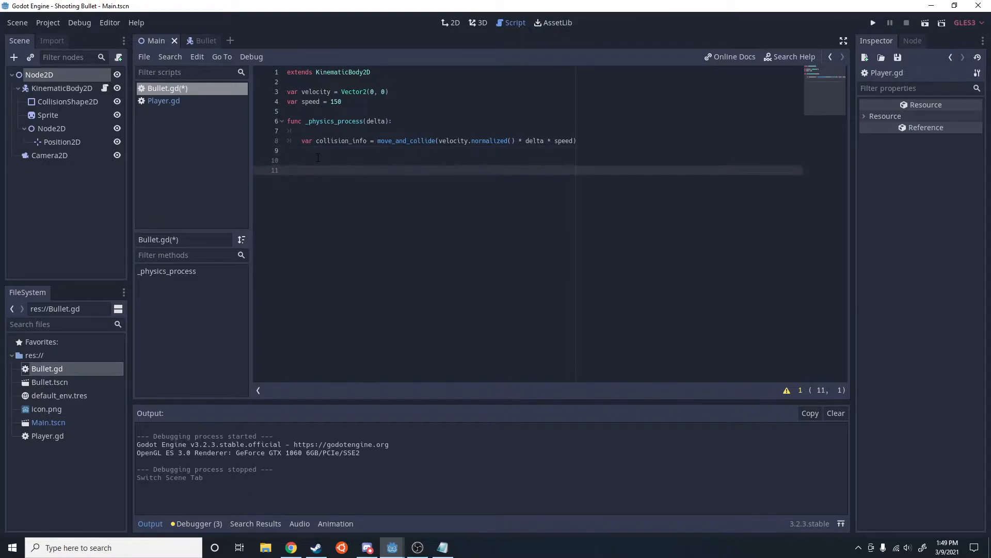
pyautogui.write('func')
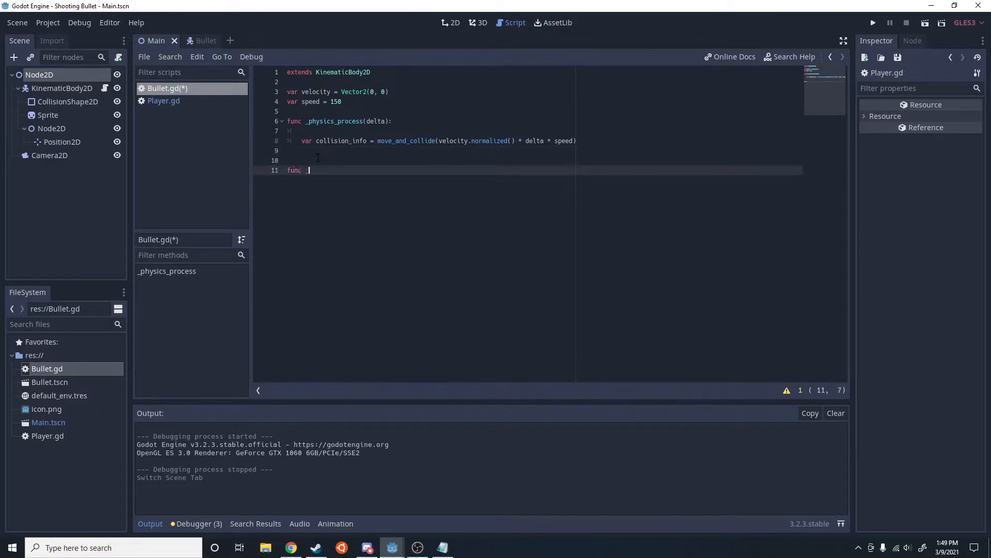
pyautogui.write('_process(delta):')
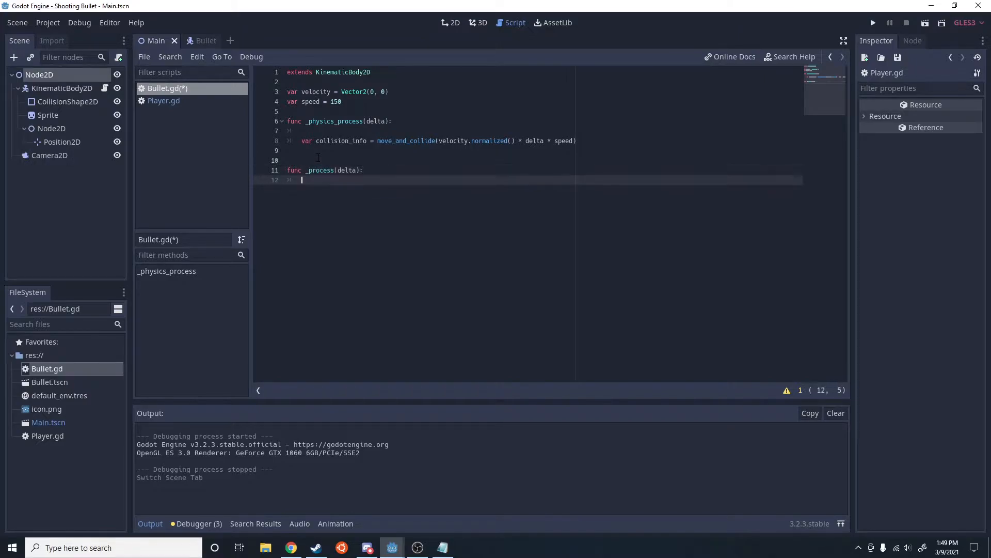
pyautogui.write('if')
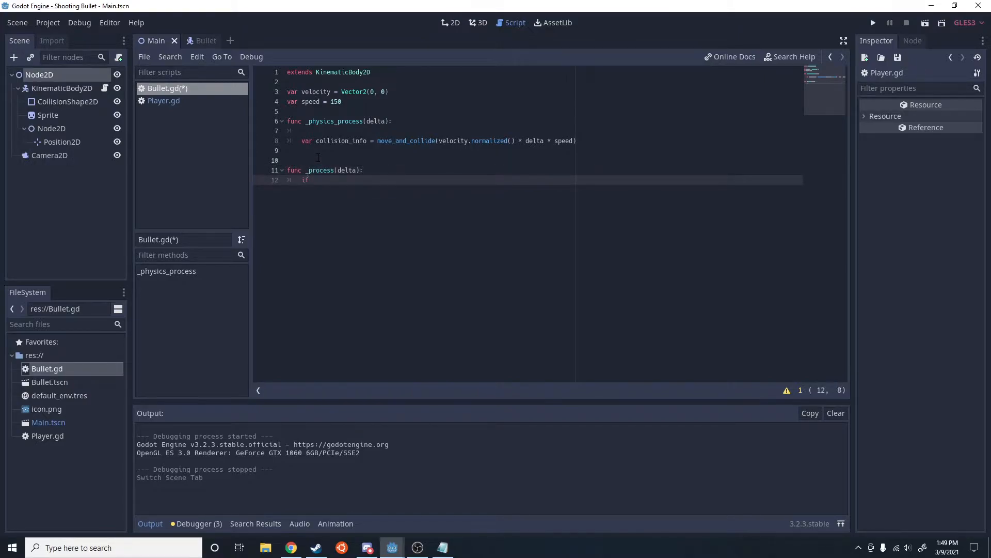
pyautogui.write('In')
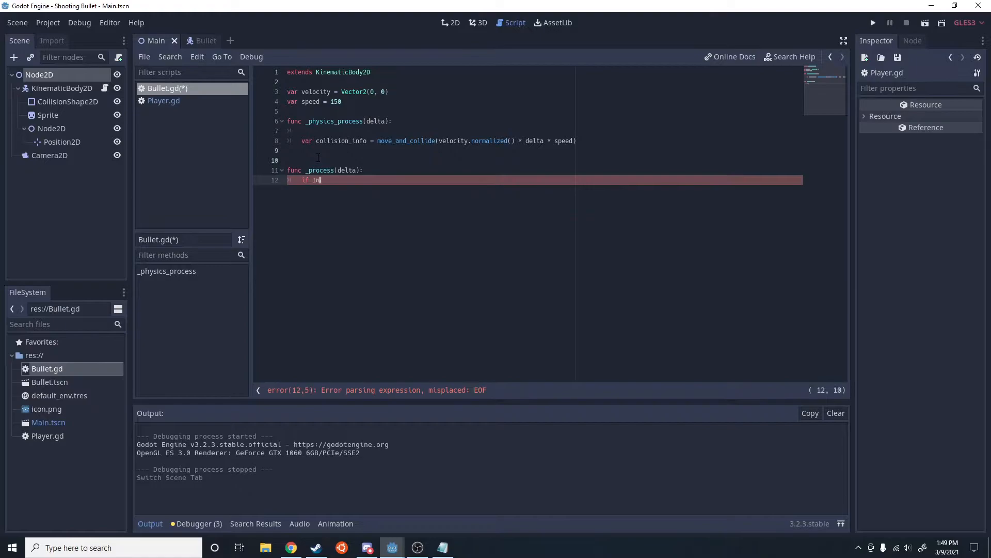
pyautogui.write('put.')
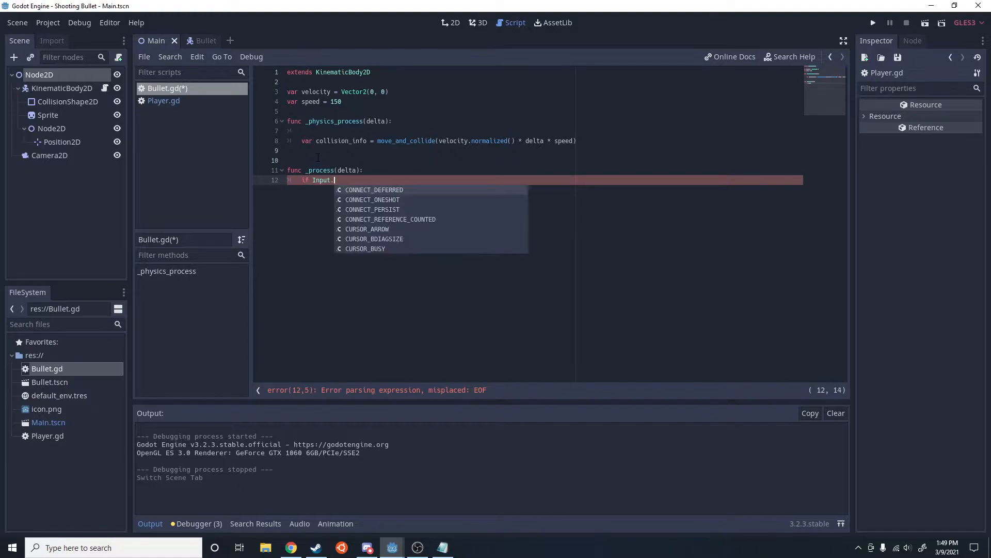
pyautogui.write('is_action_just_pressed(')
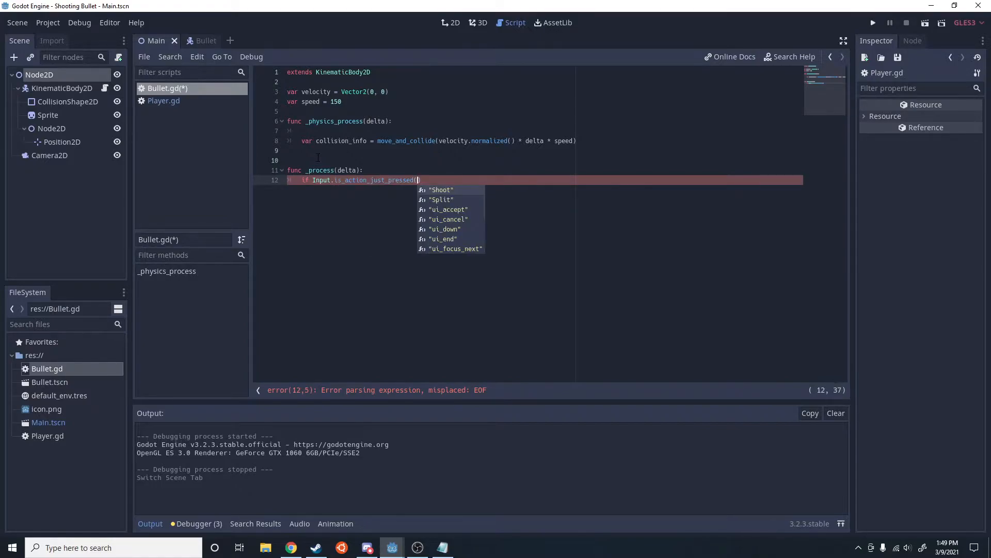
pyautogui.click(441, 200)
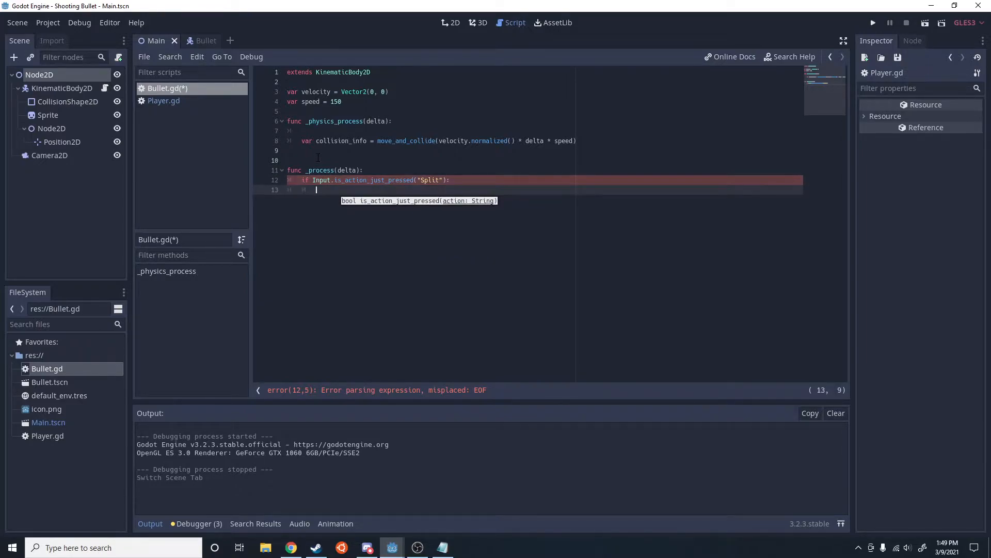
pyautogui.write('split')
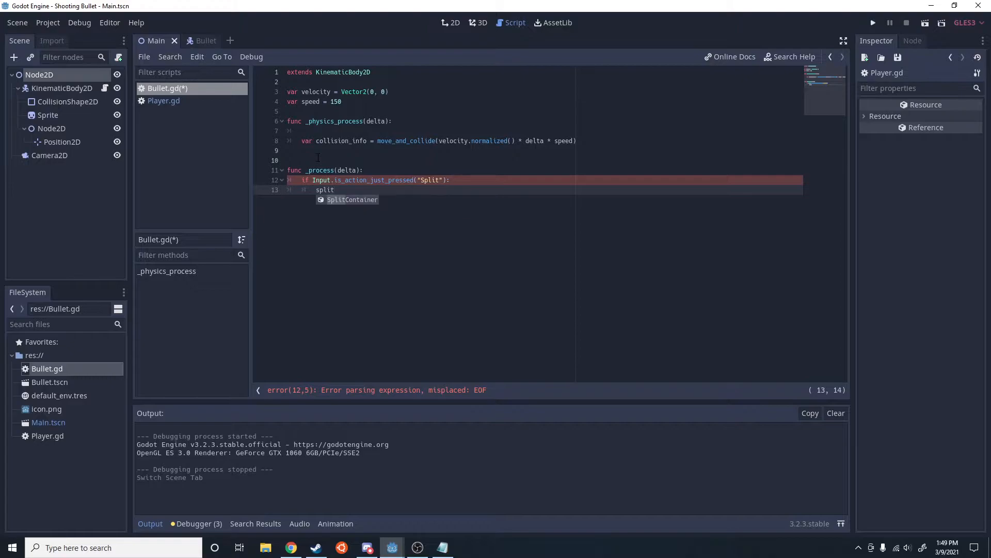
pyautogui.write('()')
pyautogui.write('f')
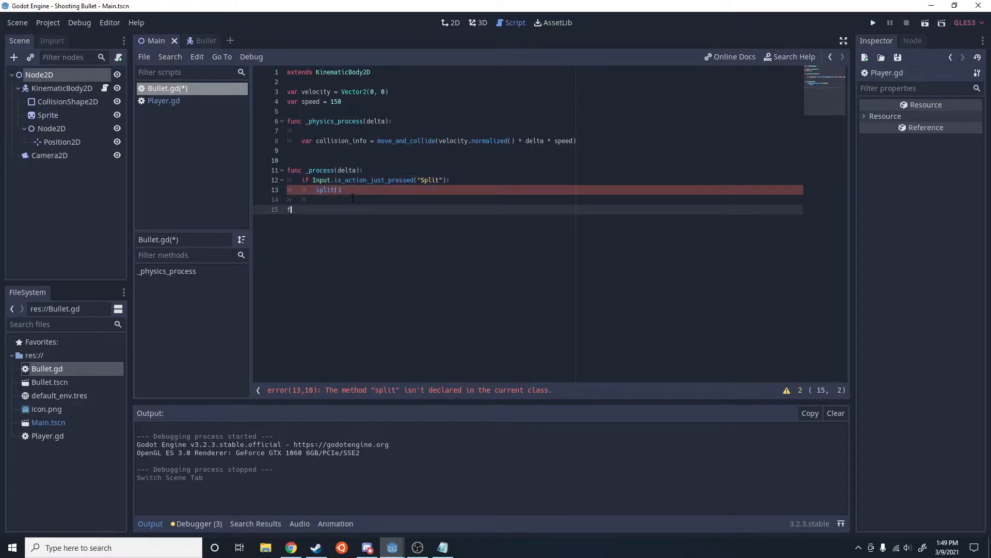
# Declare the func split(): header below _process
pyautogui.write('unc split():')
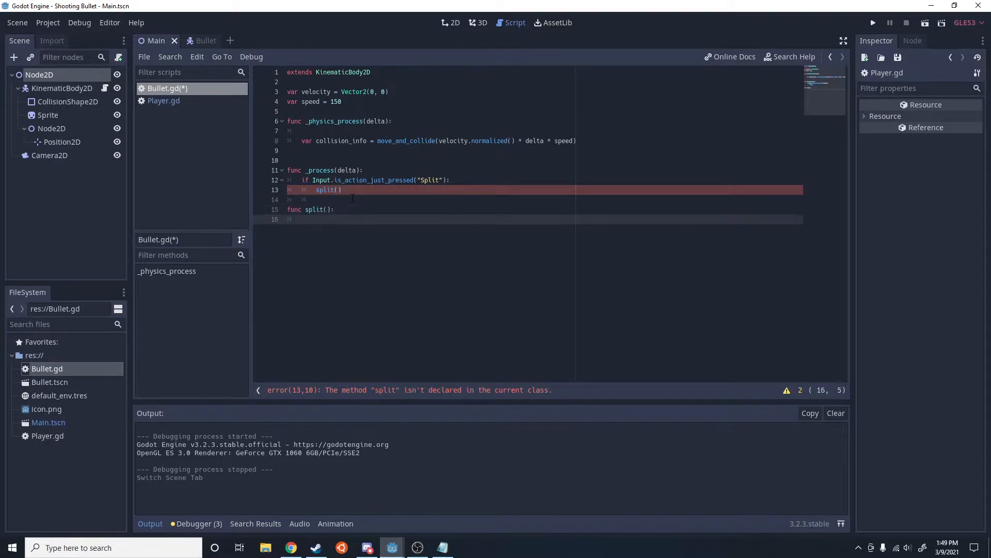
# In split(), create var newBullet = duplicate() and copy its velocity
pyautogui.press('enter')
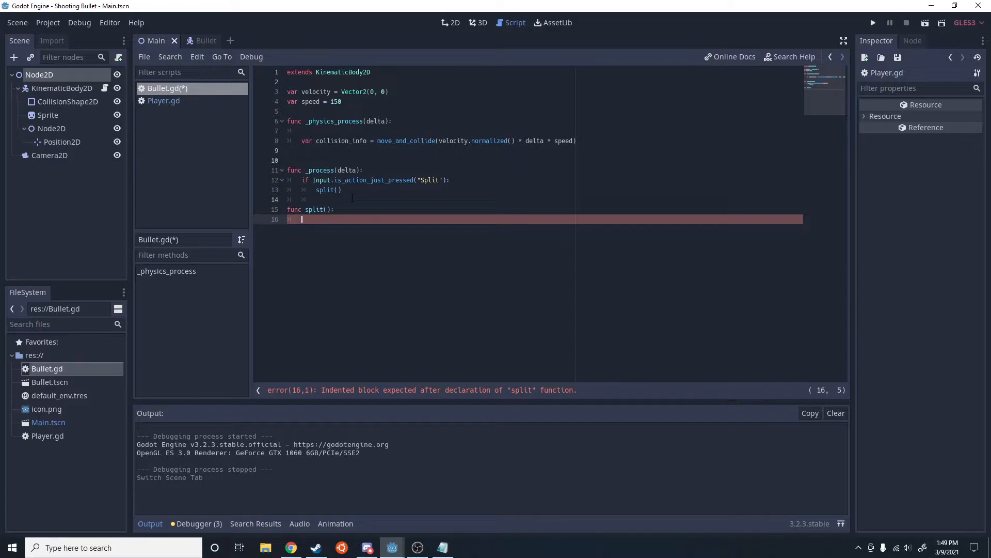
pyautogui.write('var newBullet =')
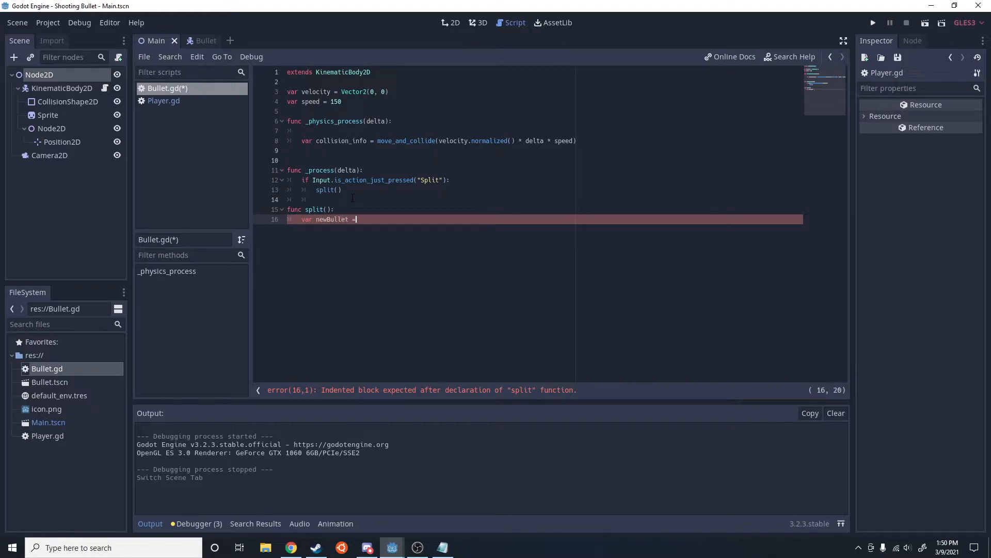
pyautogui.write('duplicate(')
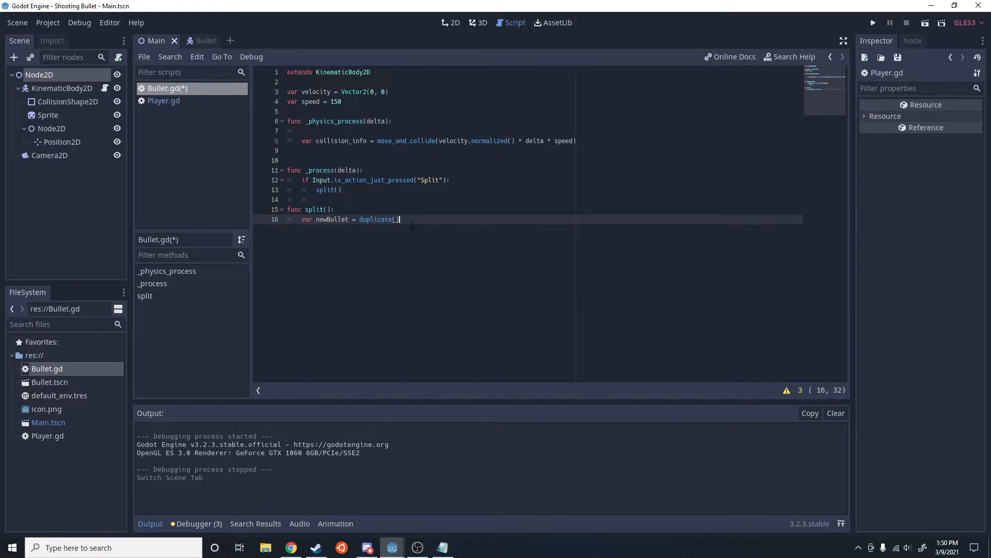
pyautogui.moveTo(170, 106)
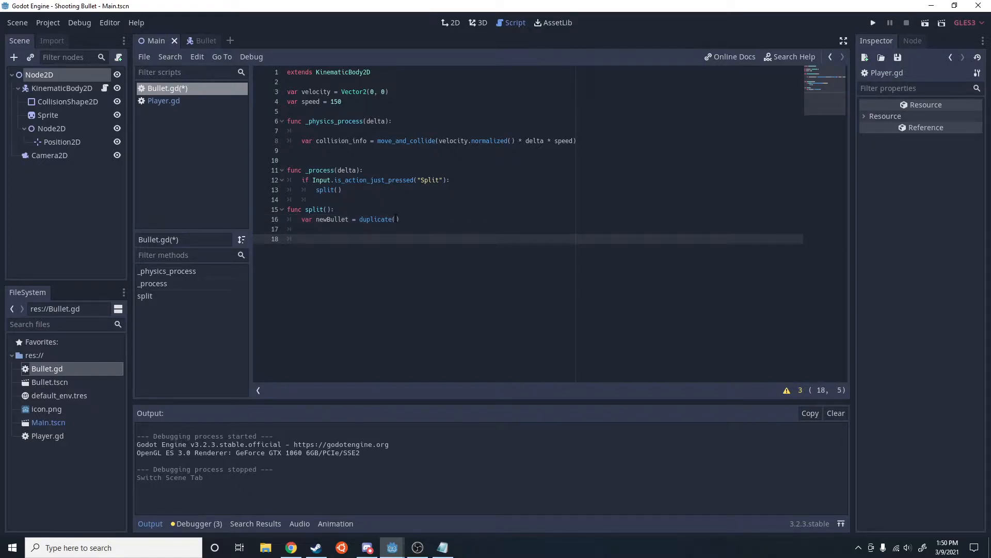
pyautogui.write('newBullet.velocity = velocity')
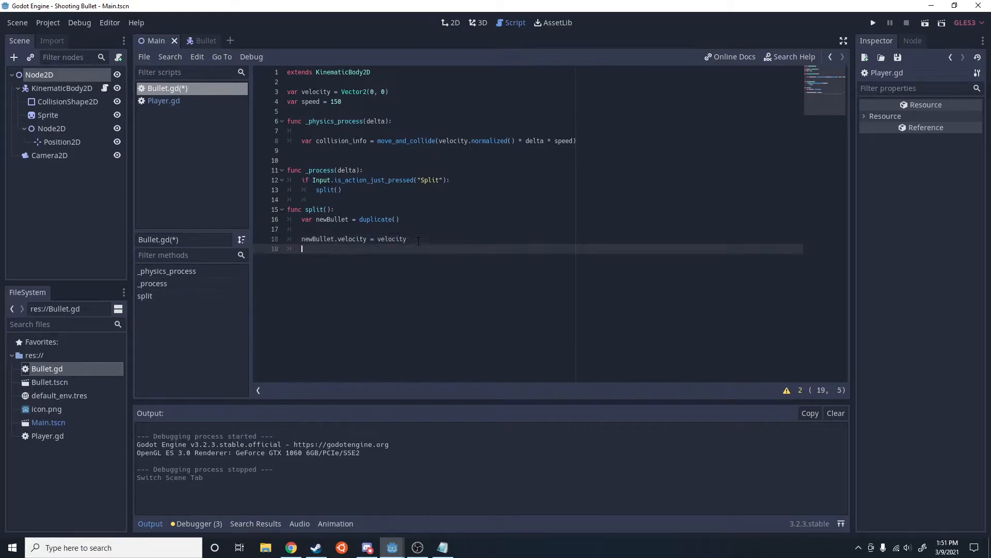
# Set newBullet.position = position and add it with get_parent().add_child(newBullet)
pyautogui.write('newBullet.position =')
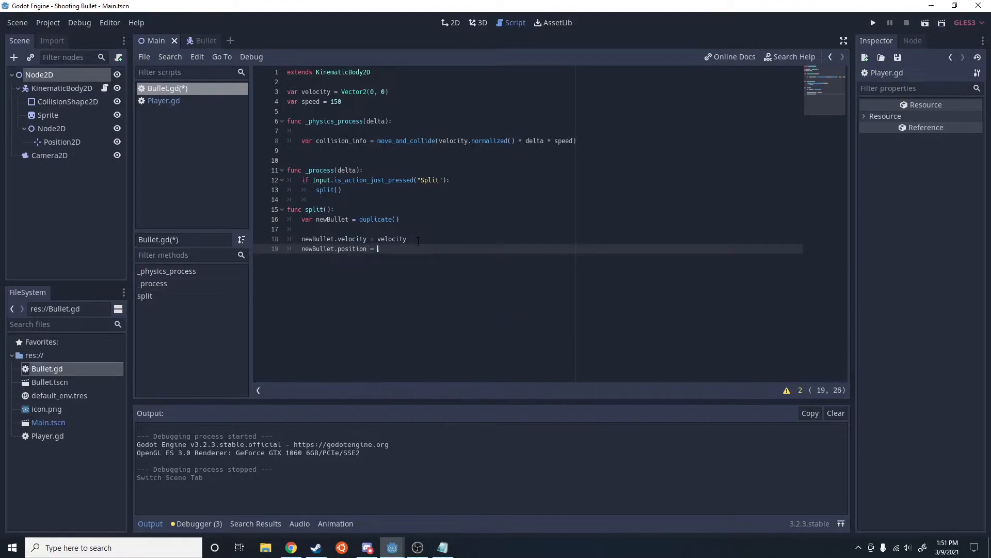
pyautogui.write('position')
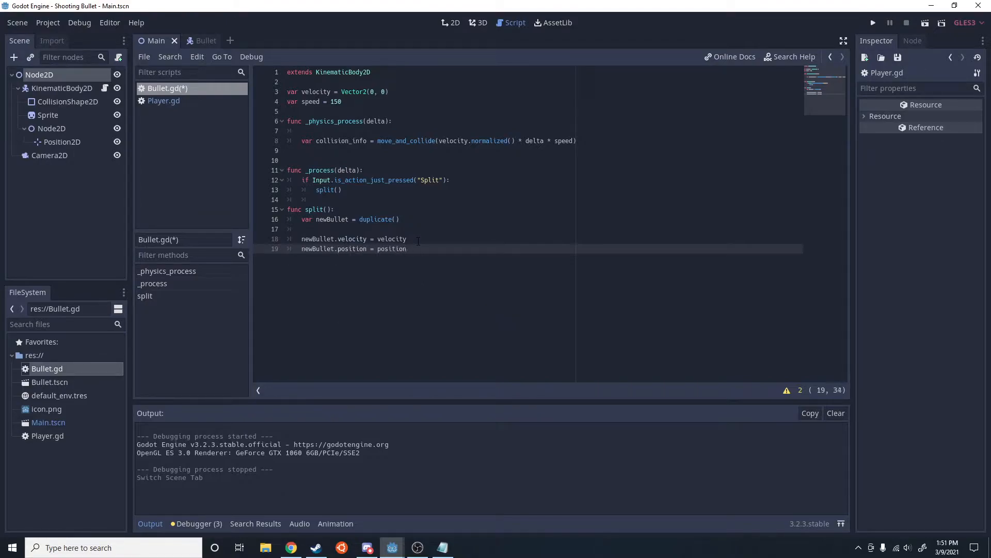
pyautogui.write('get_parent(')
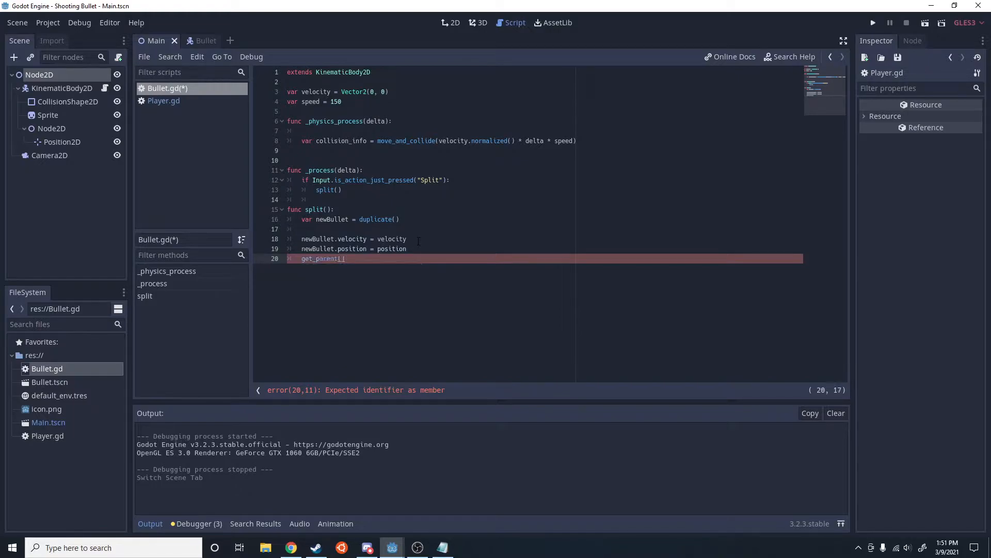
pyautogui.write('.add_child(newBullet')
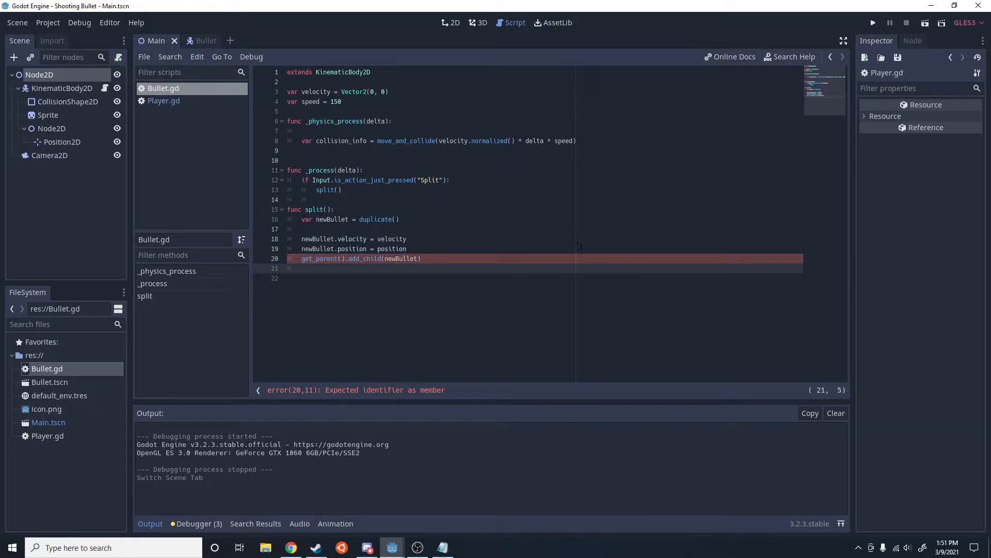
pyautogui.click(290, 547)
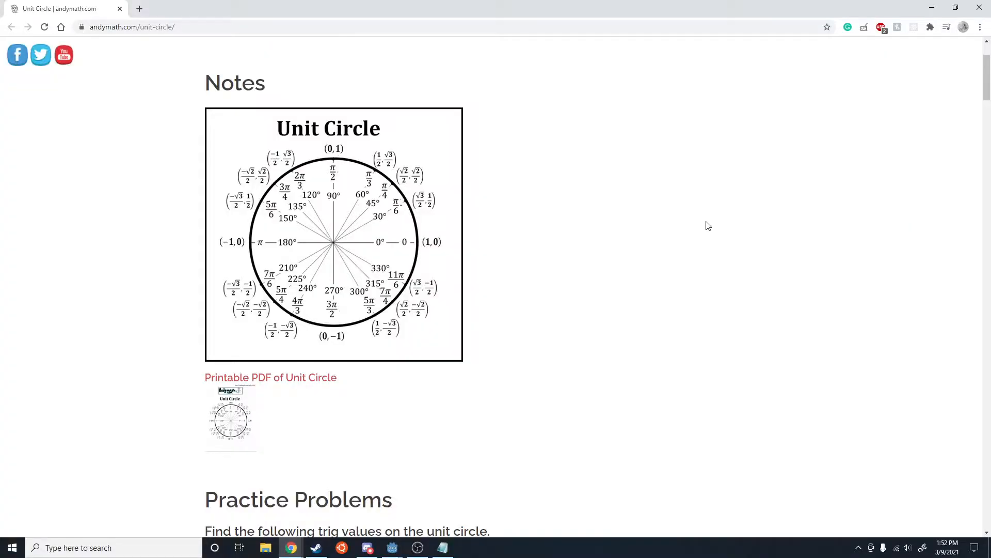
pyautogui.moveTo(324, 253)
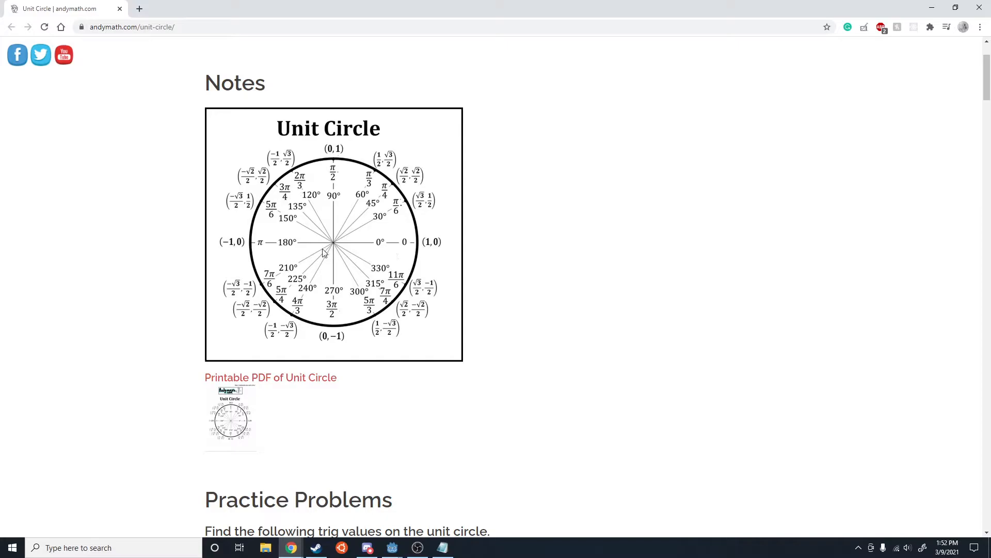
pyautogui.moveTo(376, 245)
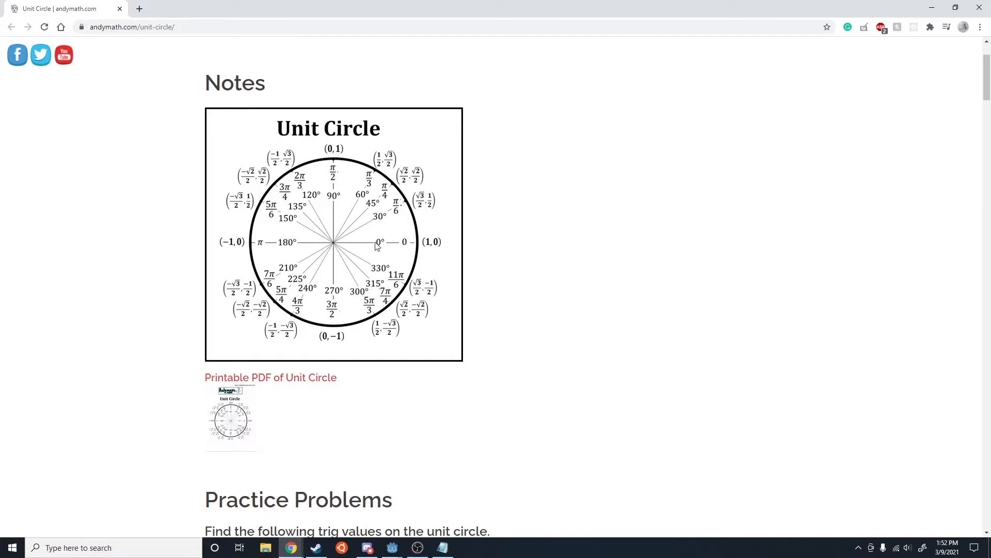
pyautogui.moveTo(337, 247)
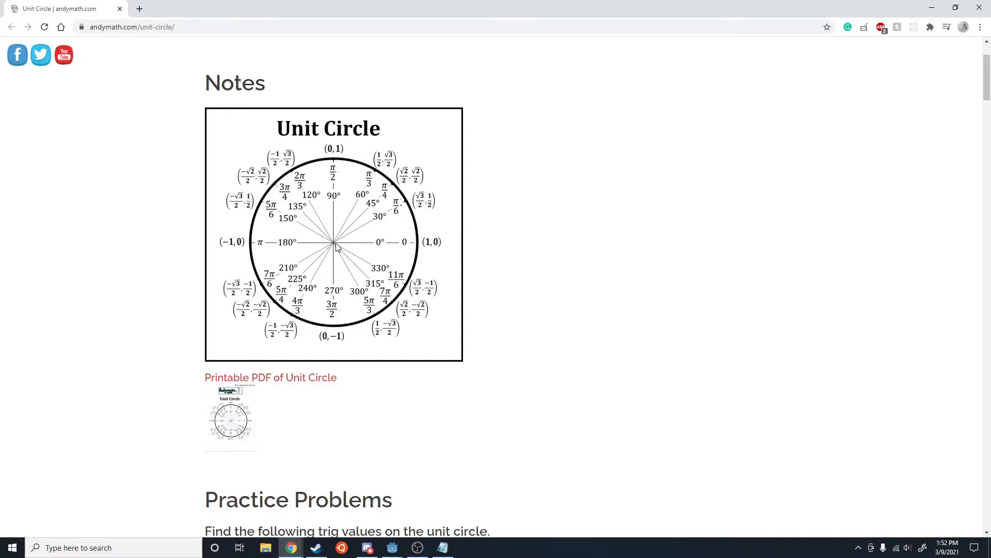
pyautogui.moveTo(360, 238)
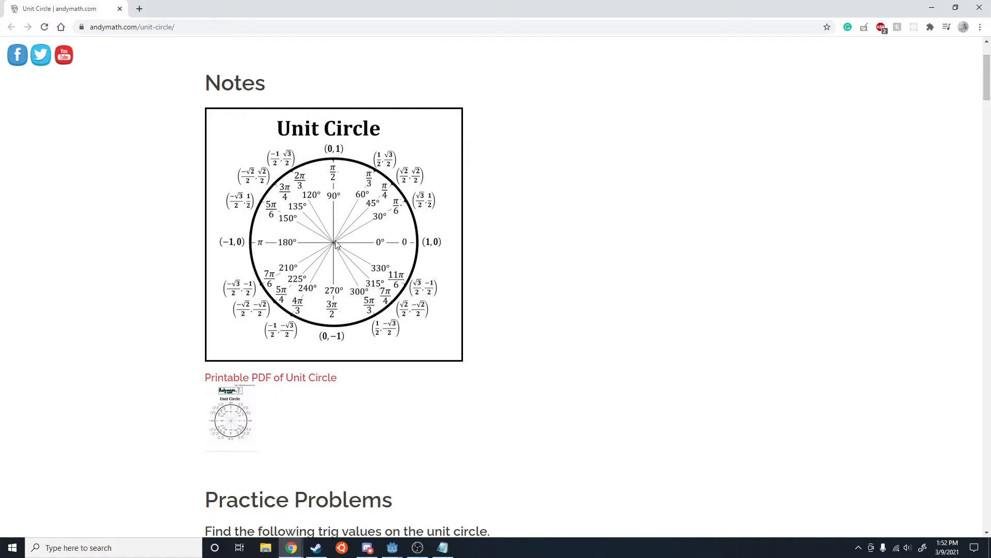
pyautogui.moveTo(343, 246)
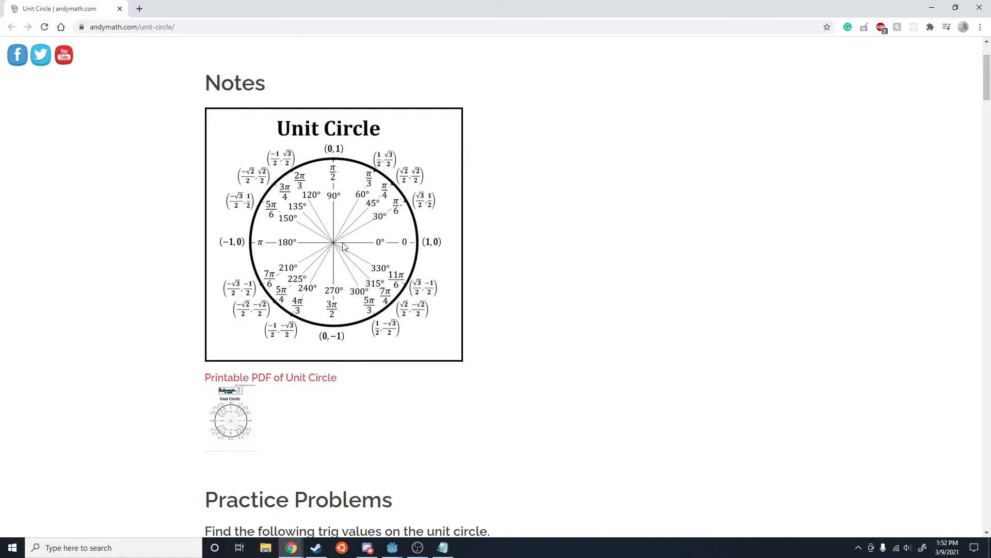
pyautogui.moveTo(327, 245)
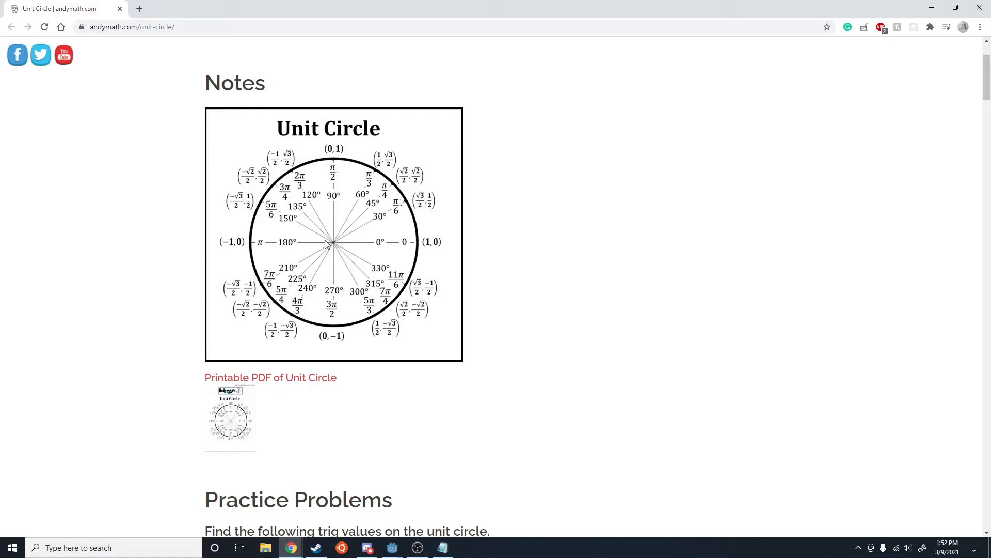
pyautogui.moveTo(306, 223)
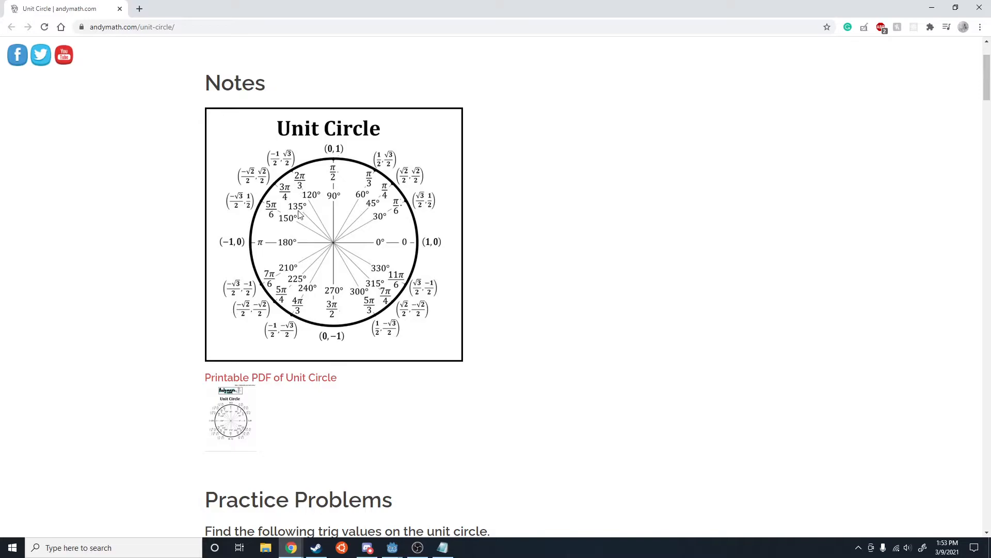
pyautogui.moveTo(368, 278)
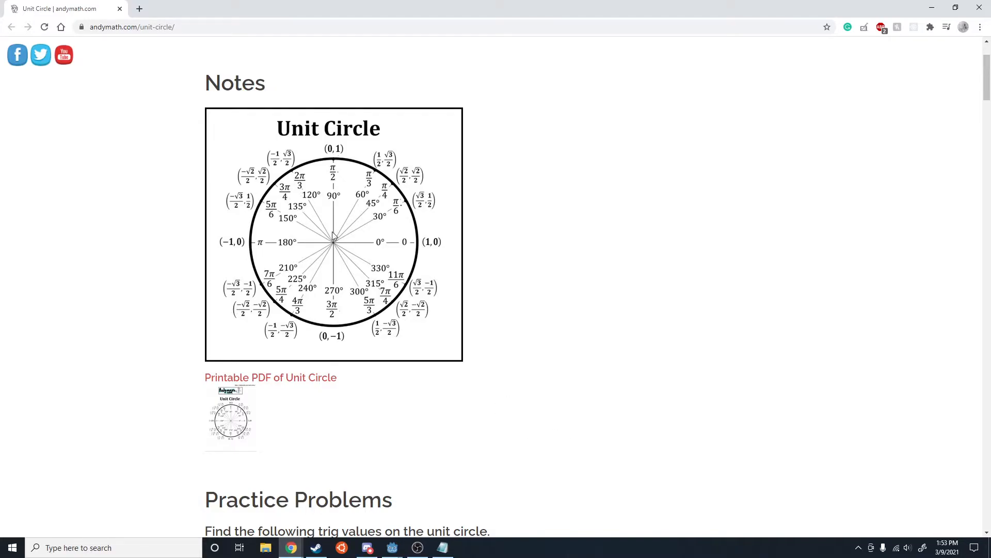
pyautogui.moveTo(384, 202)
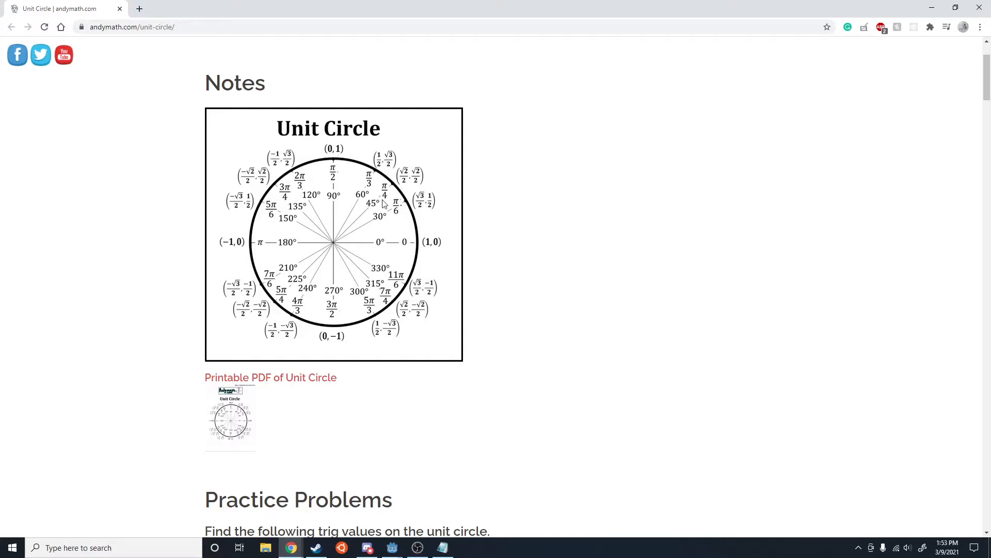
pyautogui.moveTo(289, 208)
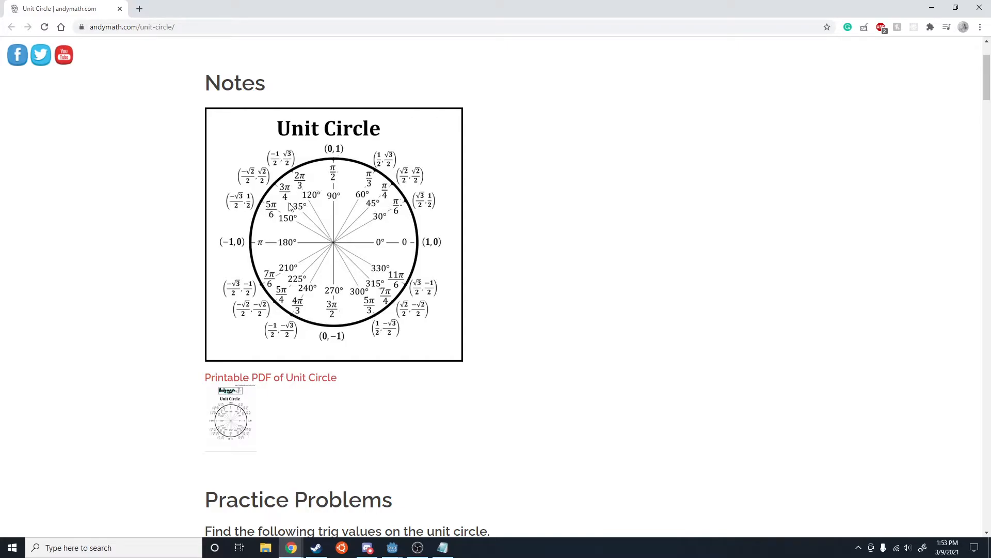
pyautogui.moveTo(324, 235)
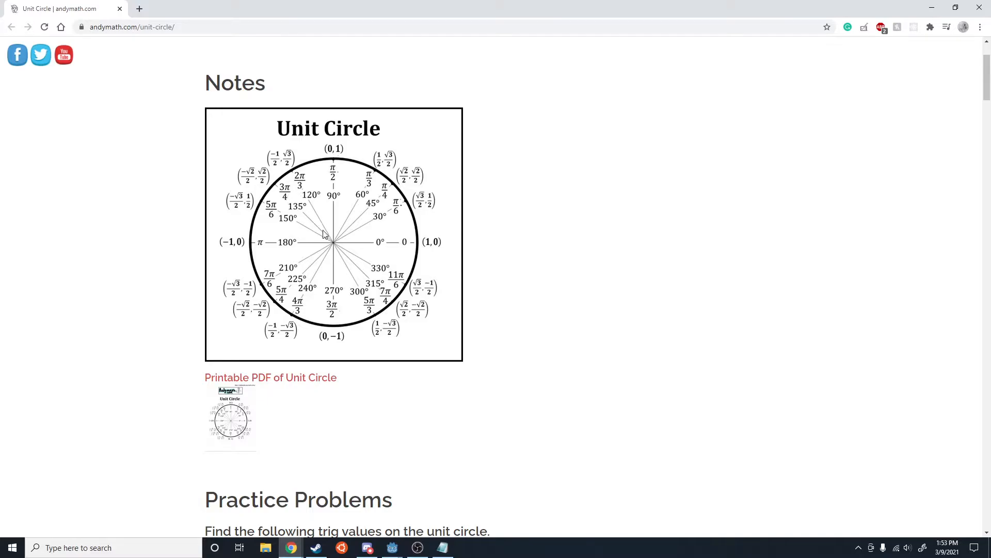
pyautogui.moveTo(390, 296)
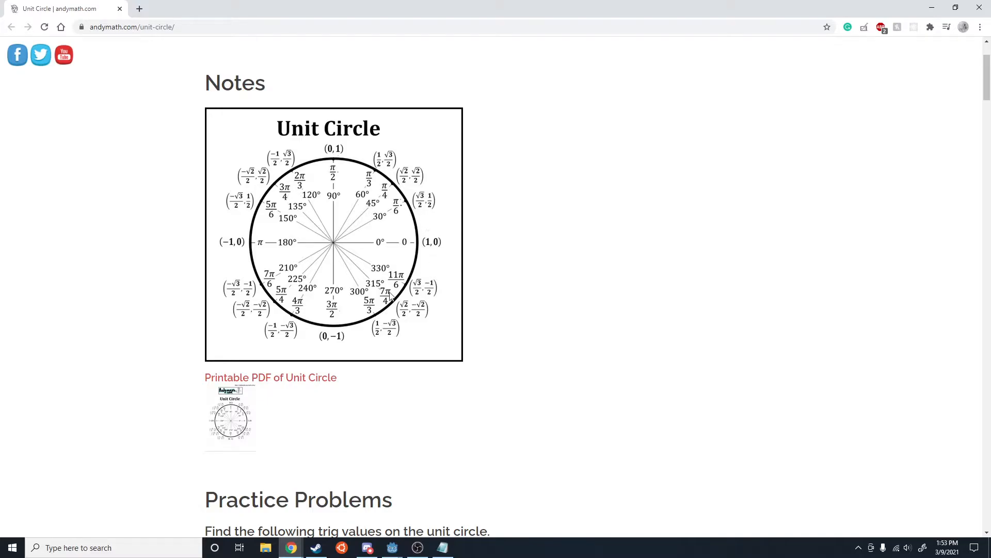
pyautogui.moveTo(646, 441)
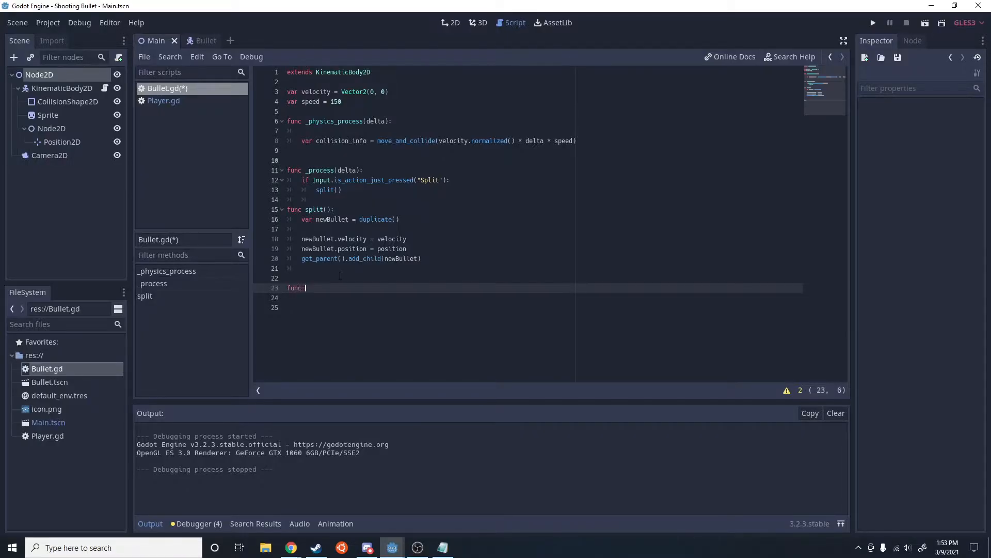
# Start a new line after split() and switch to the point-rotation formula page in Chrome
pyautogui.press('Return')
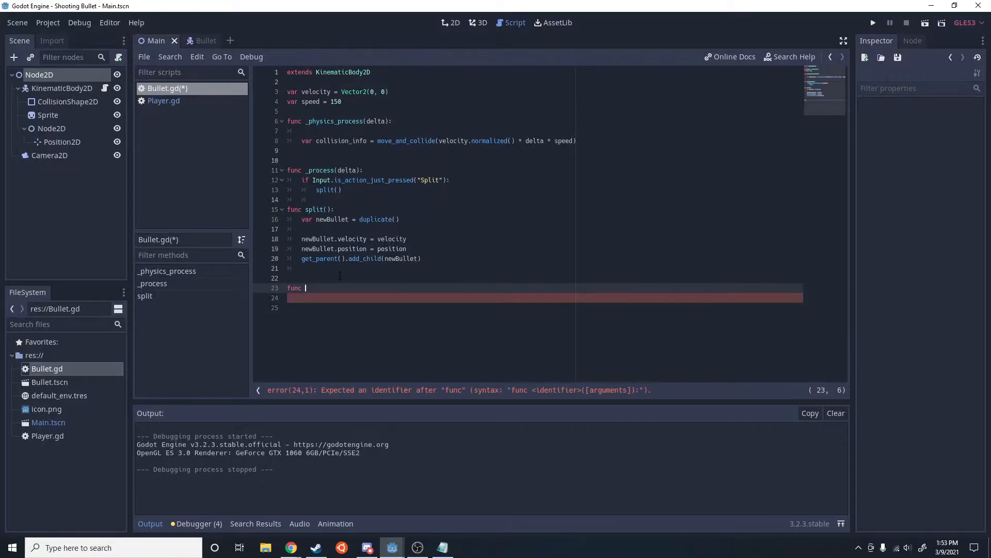
pyautogui.click(290, 547)
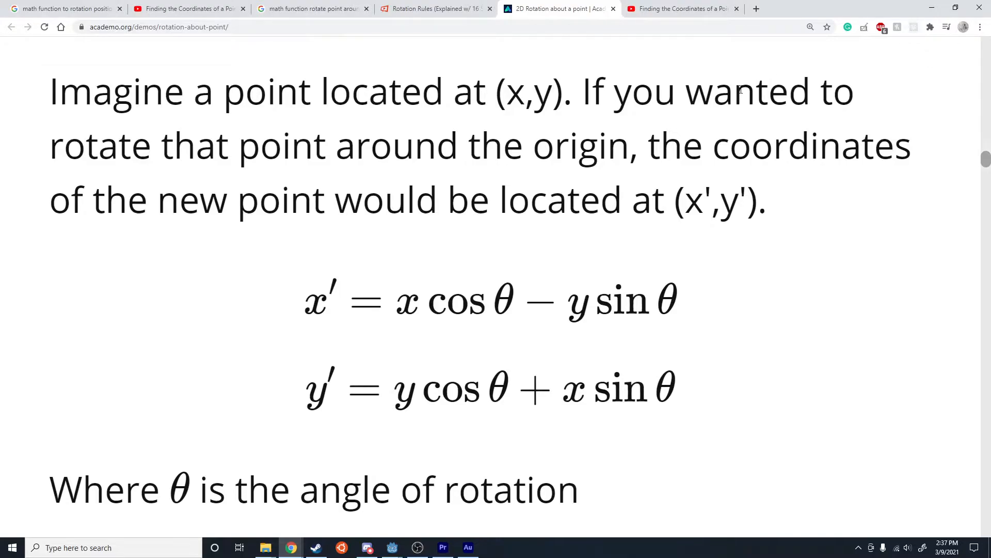
pyautogui.moveTo(405, 304)
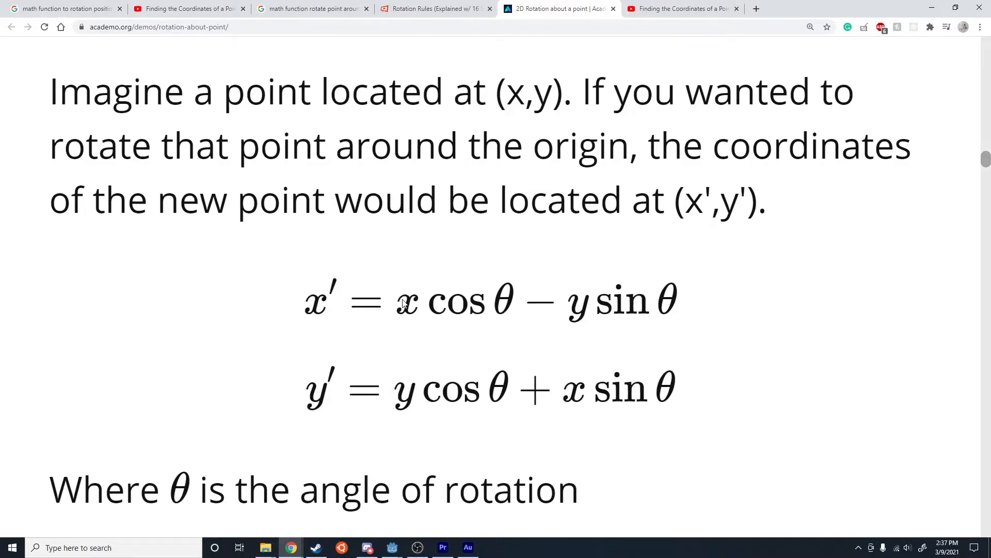
pyautogui.moveTo(563, 313)
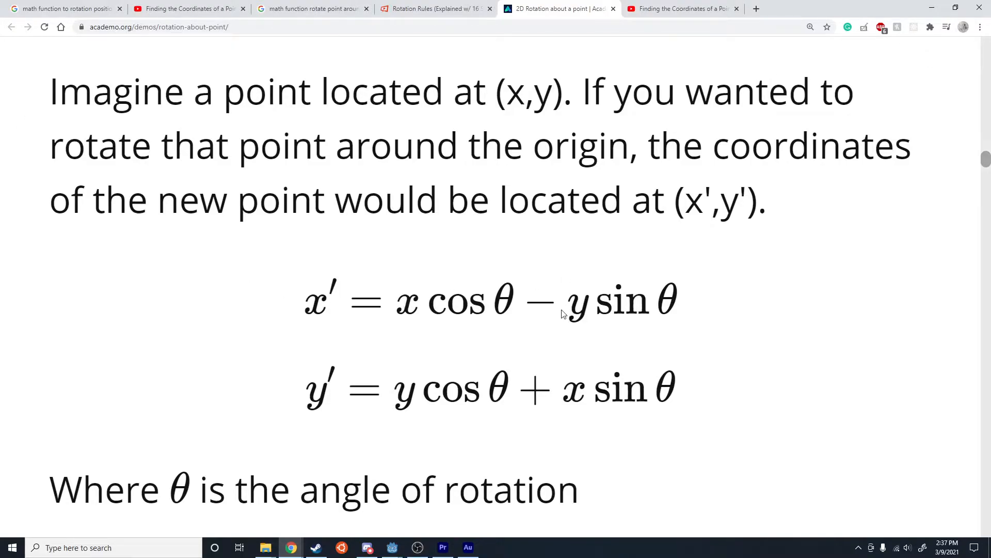
pyautogui.moveTo(298, 297)
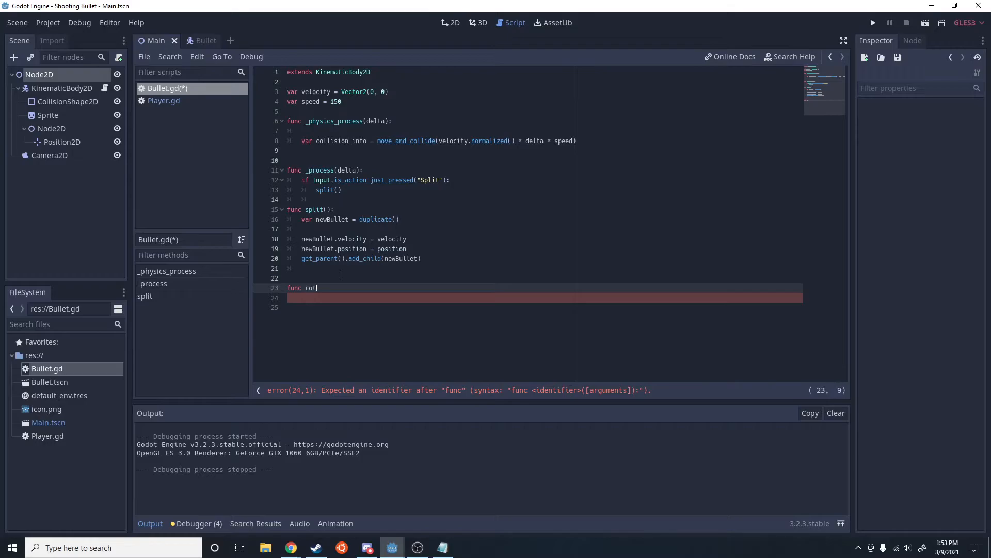
# Write rotate_vel(velocity, angle) with new_velocity = Vector2.ZERO and the x component cos/sin formula
pyautogui.write('ate_velo')
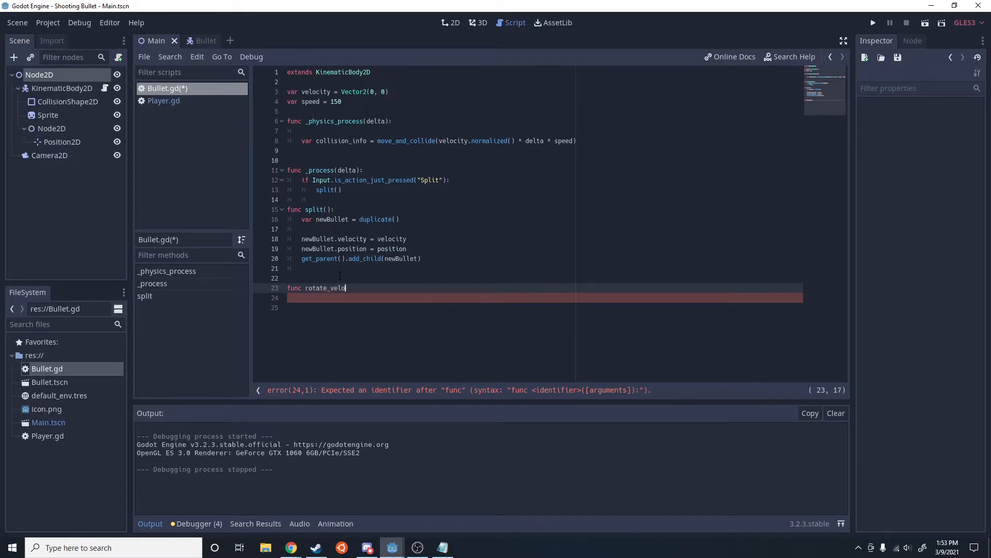
pyautogui.write('(velo)')
pyautogui.click(543, 298)
pyautogui.write('var')
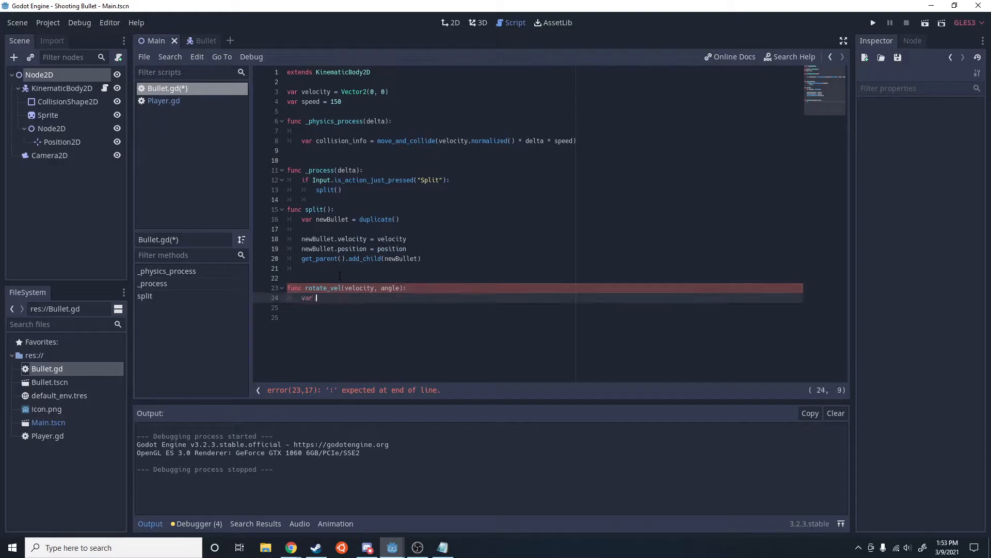
pyautogui.write('new_velocity = Ve')
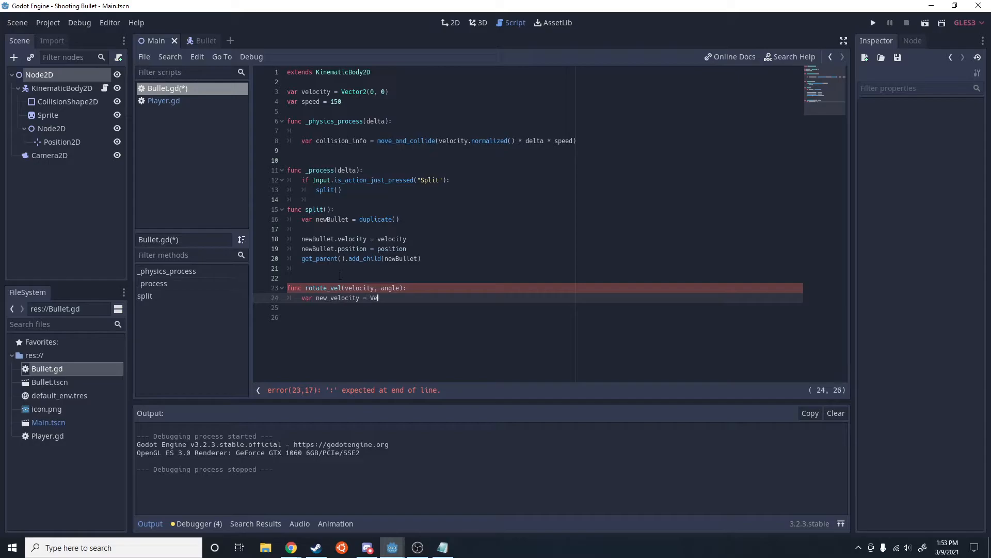
pyautogui.write('ctor2.ZERO')
pyautogui.click(543, 307)
pyautogui.write('new_velocity.x')
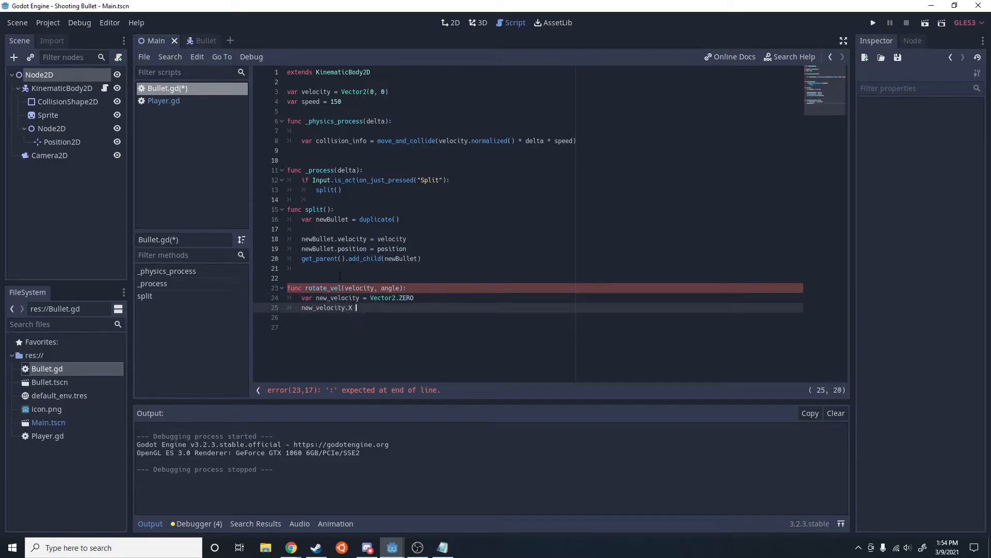
pyautogui.write('= (velocity')
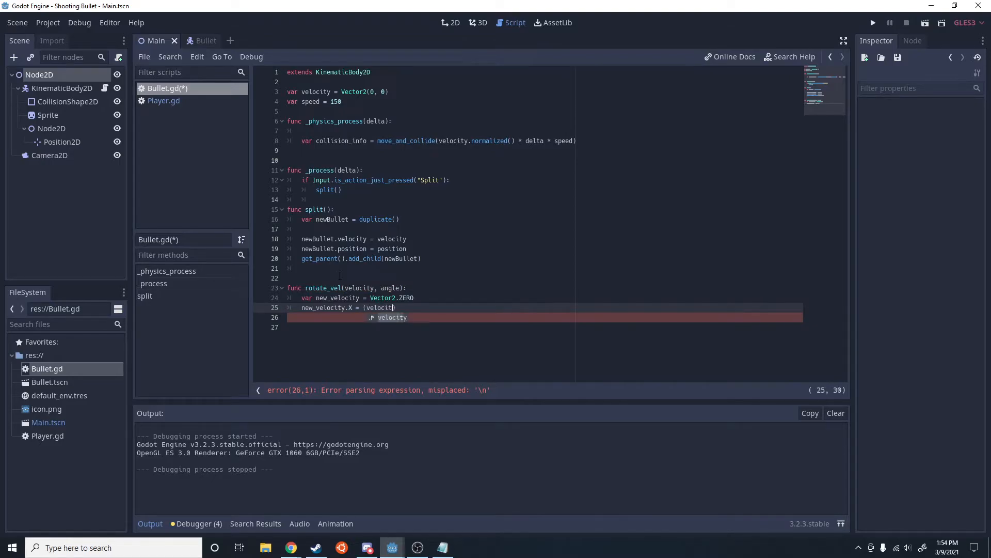
pyautogui.write('y.x * cos(')
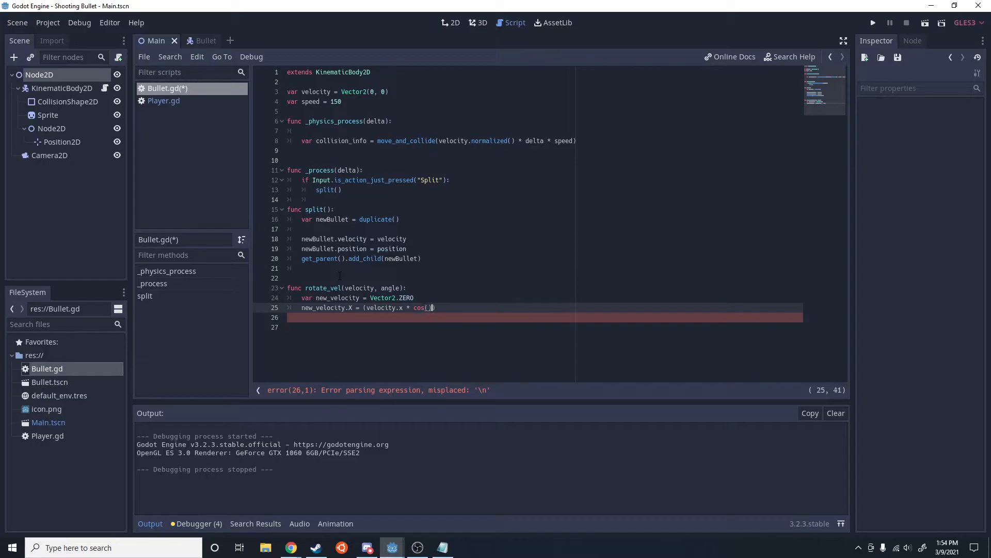
pyautogui.write('angle')
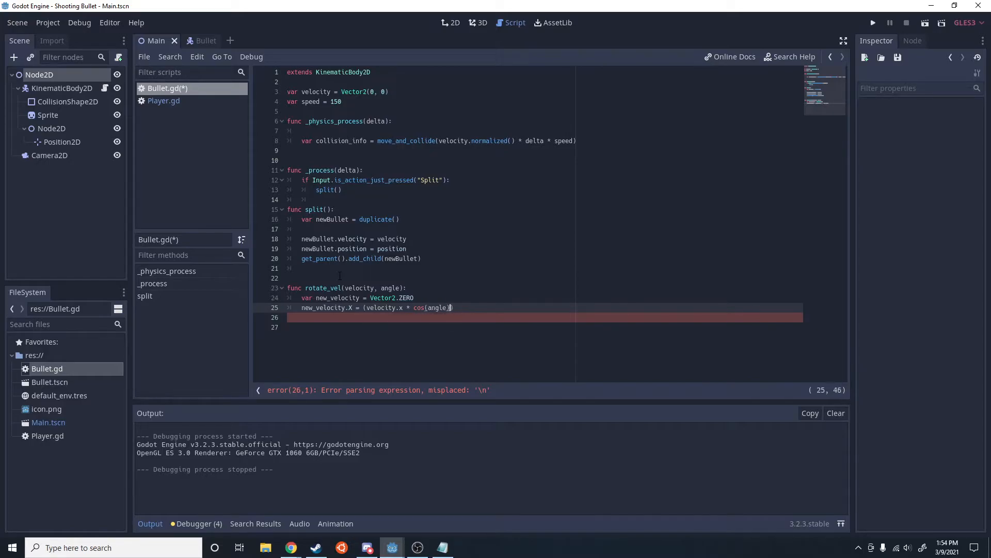
pyautogui.write('- v')
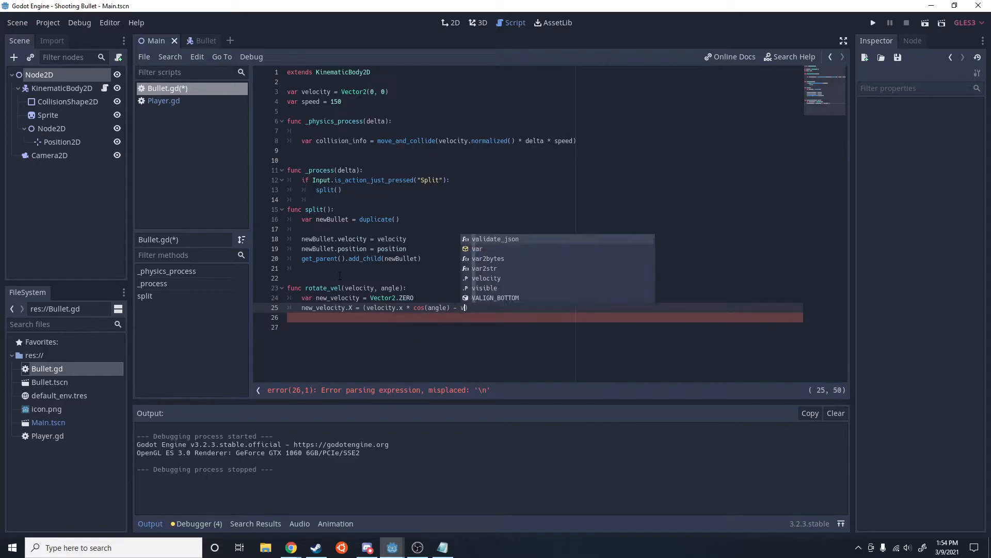
pyautogui.write('elocity)')
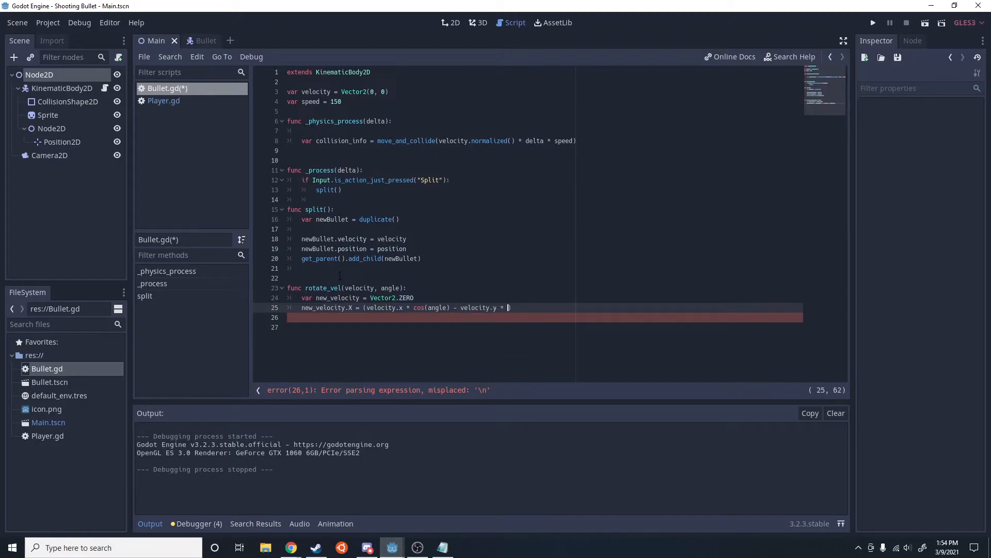
pyautogui.write('sin(angle')
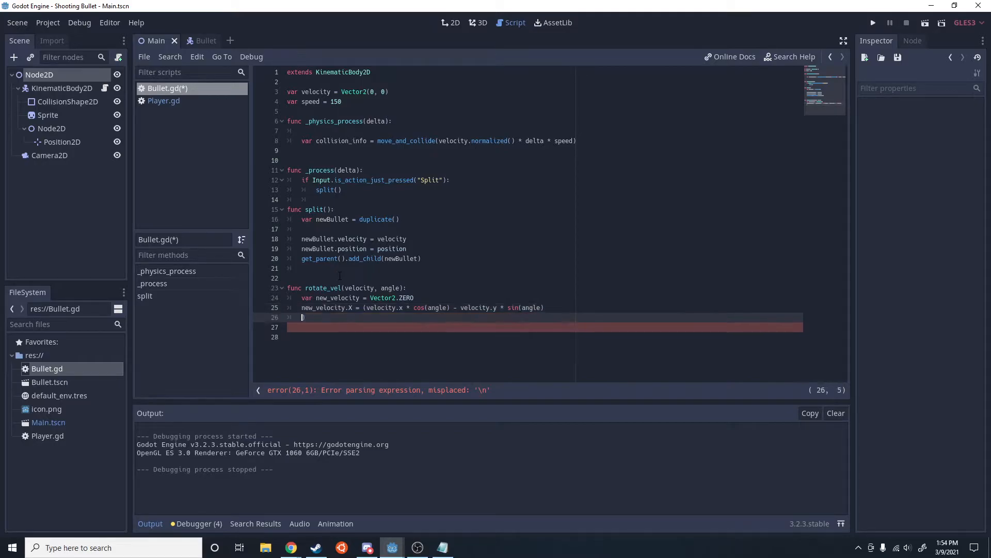
# Compute new_velocity.y with the sin/cos formula and return new_velocity
pyautogui.write('new_velocity.y = (veloicyt')
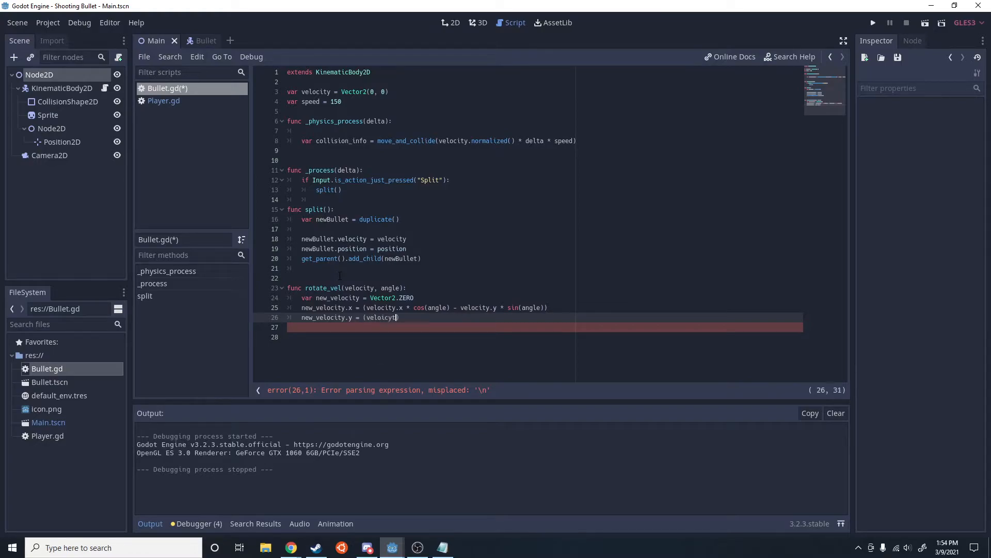
pyautogui.press('backspace')
pyautogui.write('.x')
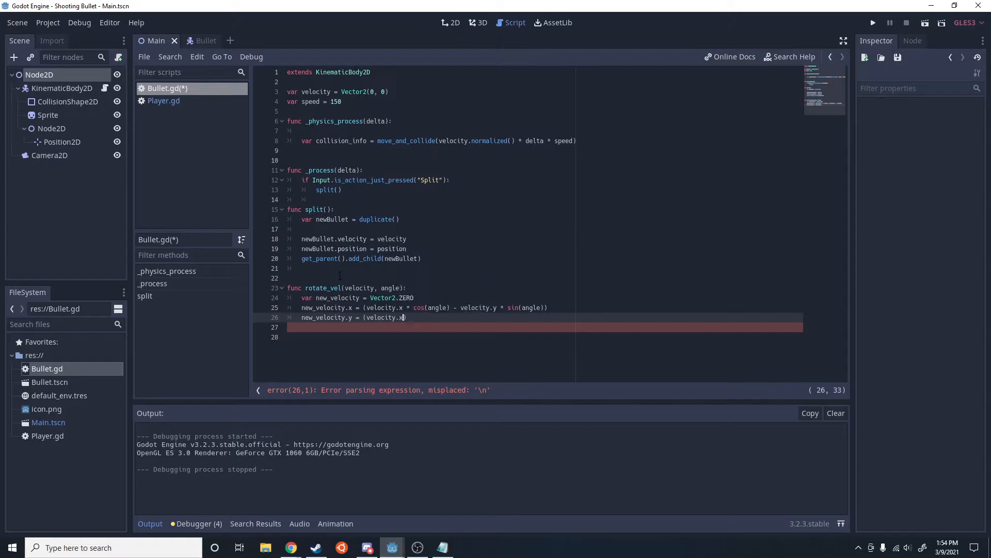
pyautogui.write('*')
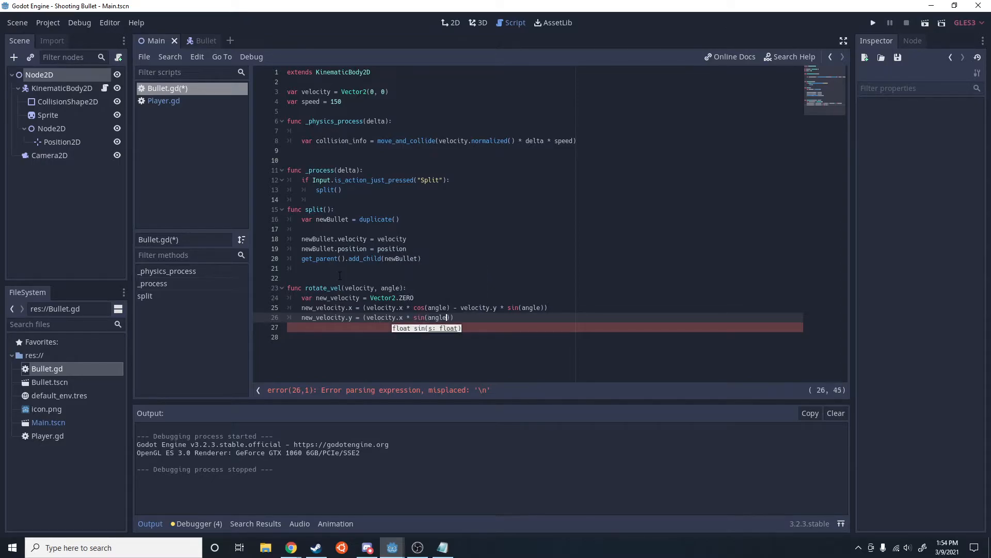
pyautogui.write('+ velocity.y * cos(')
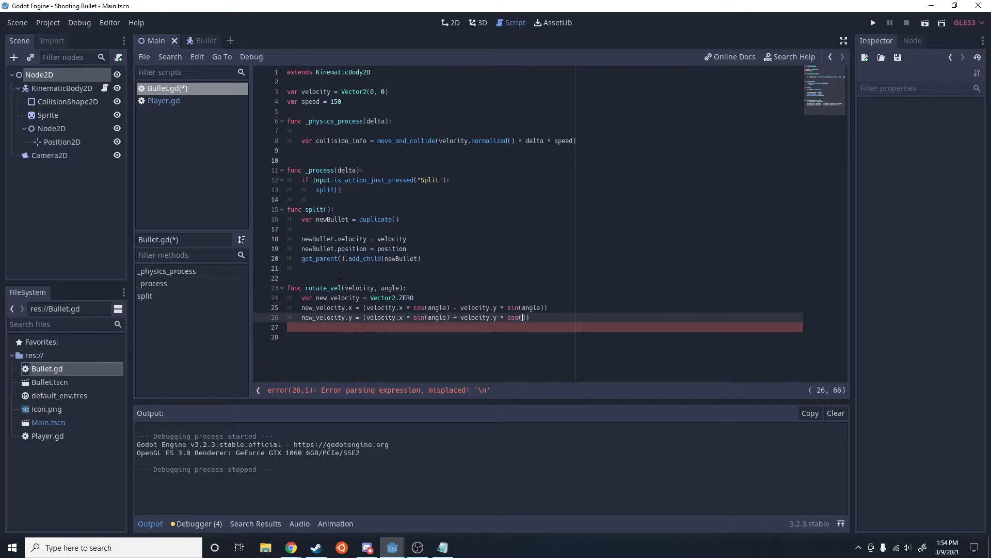
pyautogui.write('angle')
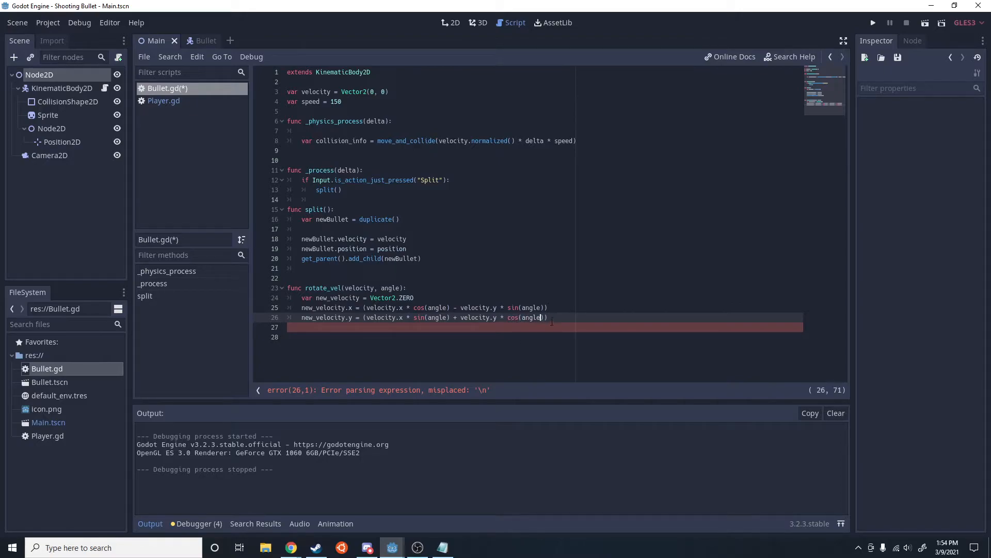
pyautogui.write('return')
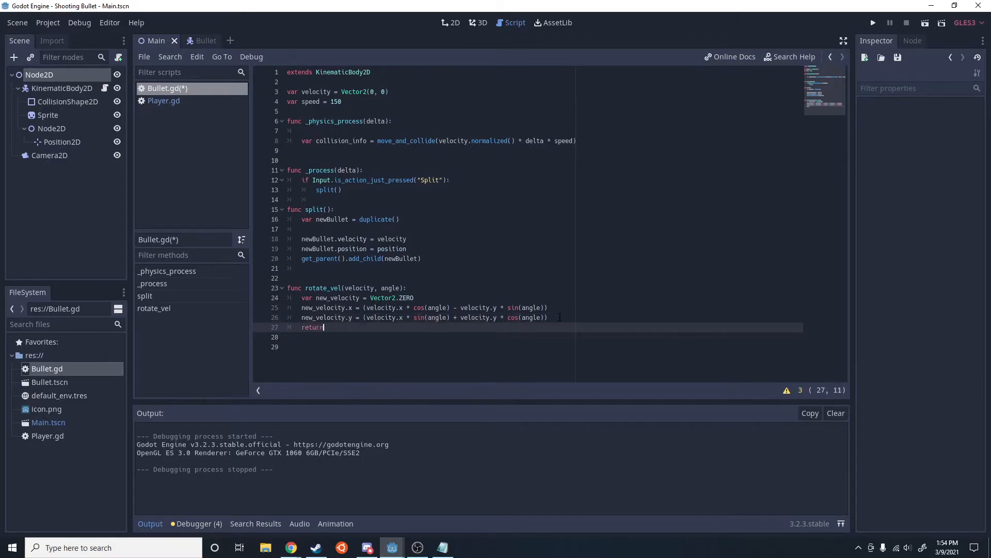
pyautogui.write('new_velocity')
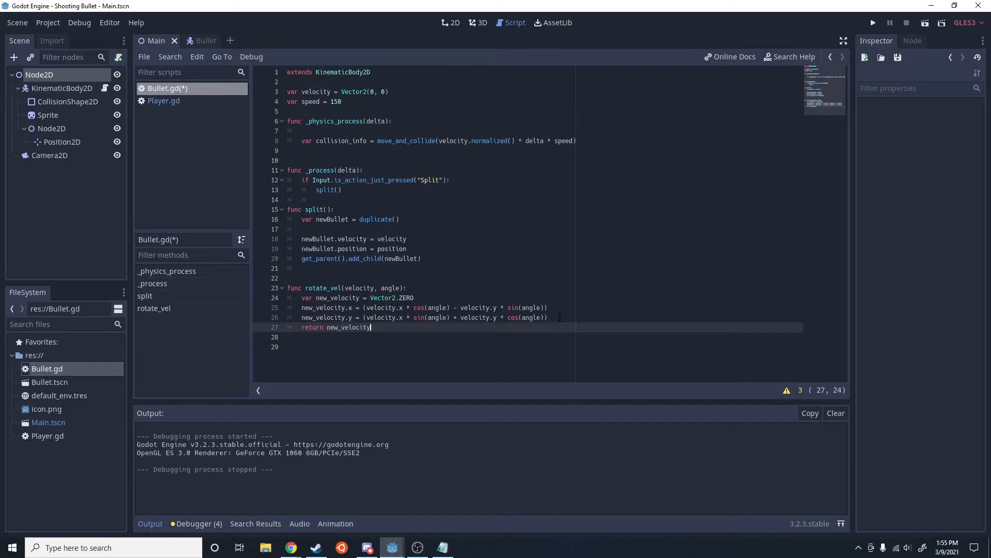
pyautogui.click(421, 258)
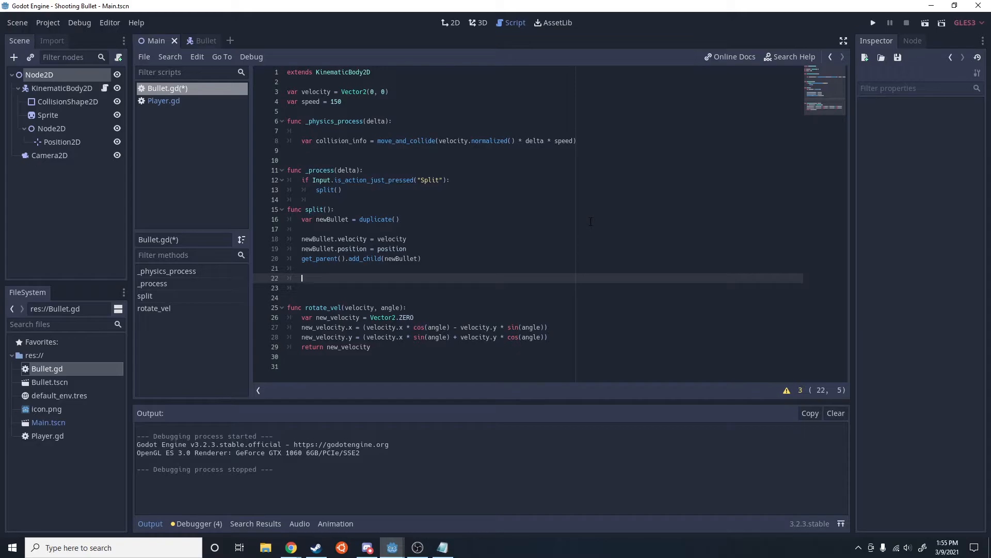
pyautogui.click(291, 547)
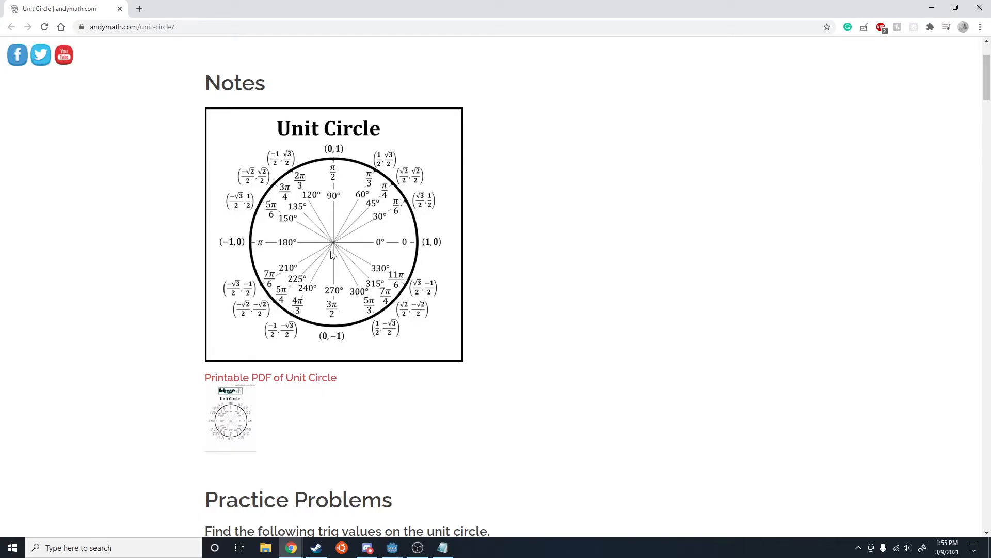
pyautogui.moveTo(333, 251)
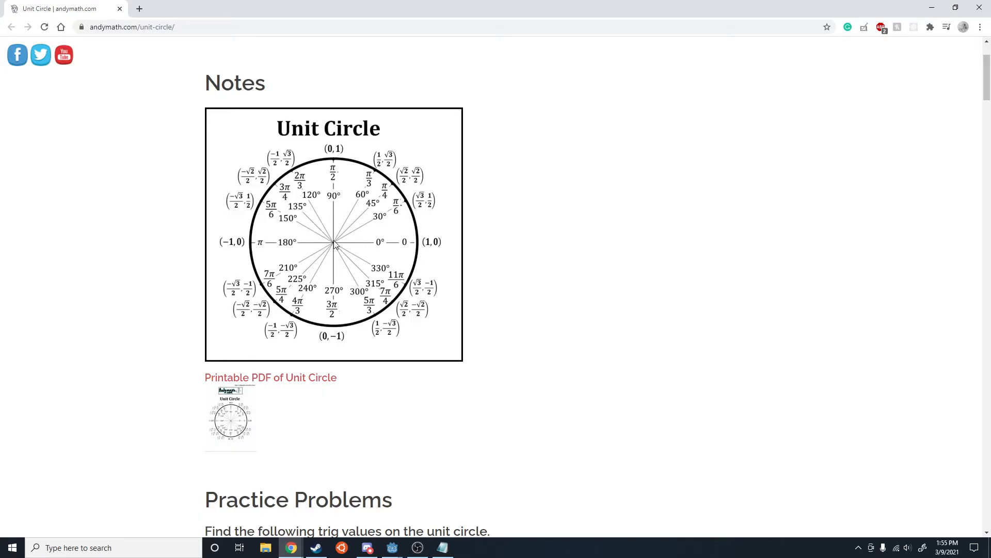
pyautogui.moveTo(335, 207)
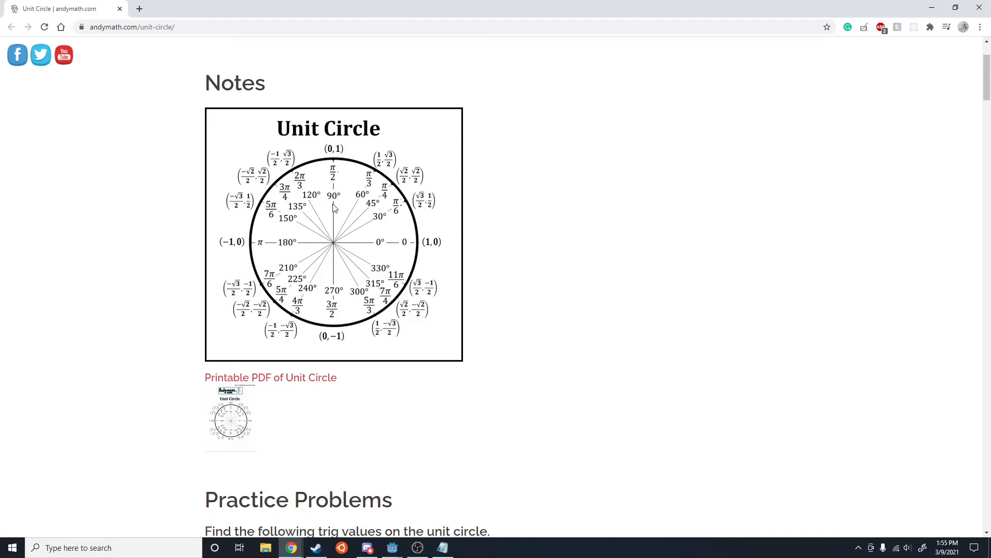
pyautogui.moveTo(397, 246)
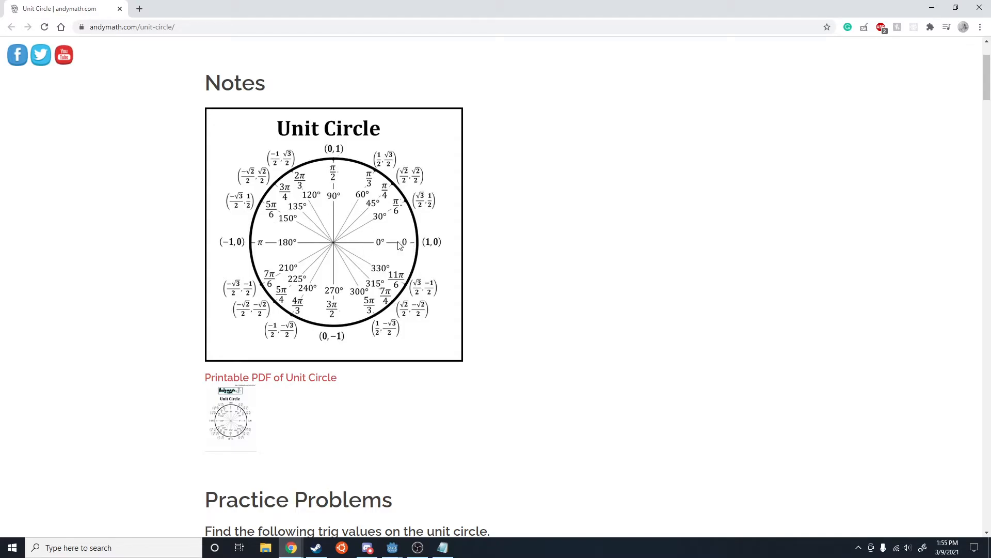
pyautogui.moveTo(335, 292)
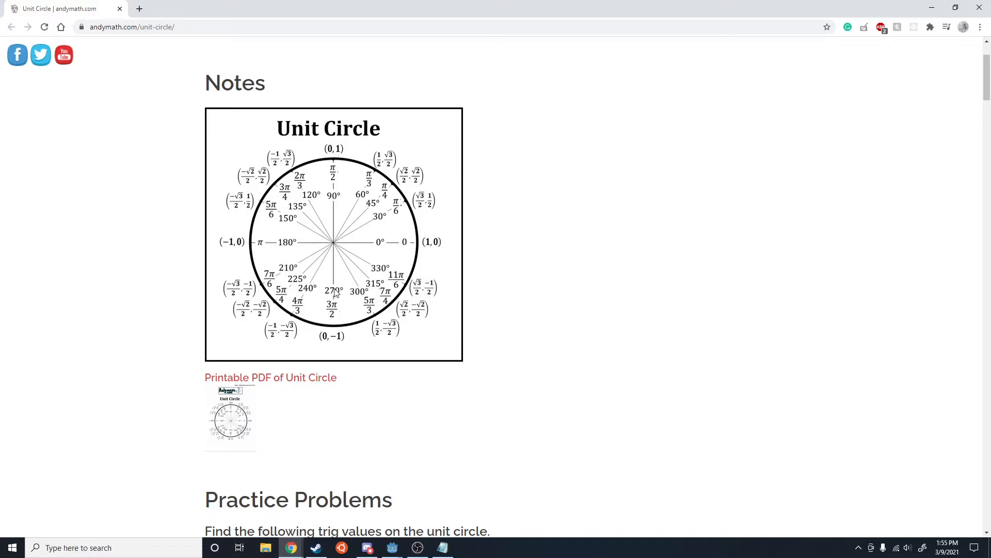
pyautogui.moveTo(351, 257)
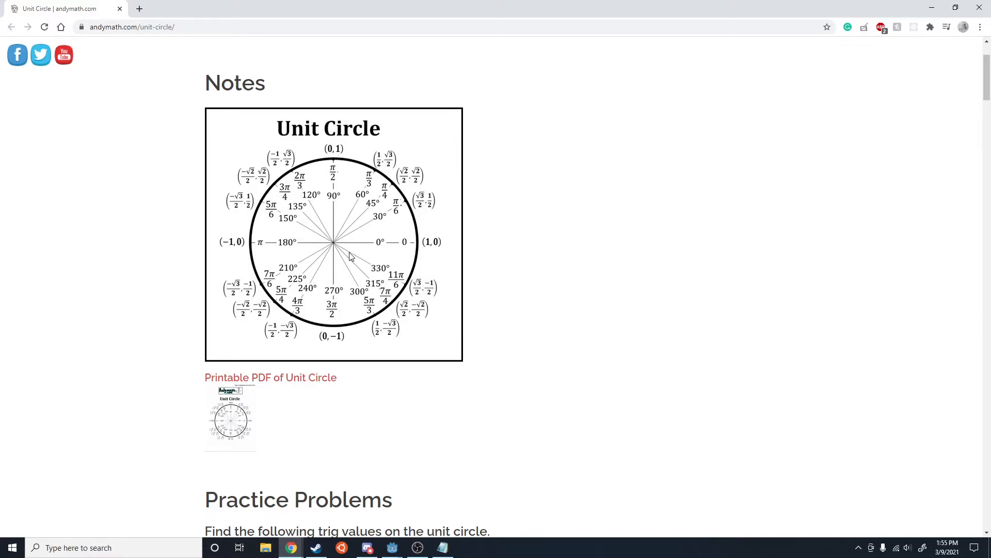
pyautogui.moveTo(707, 69)
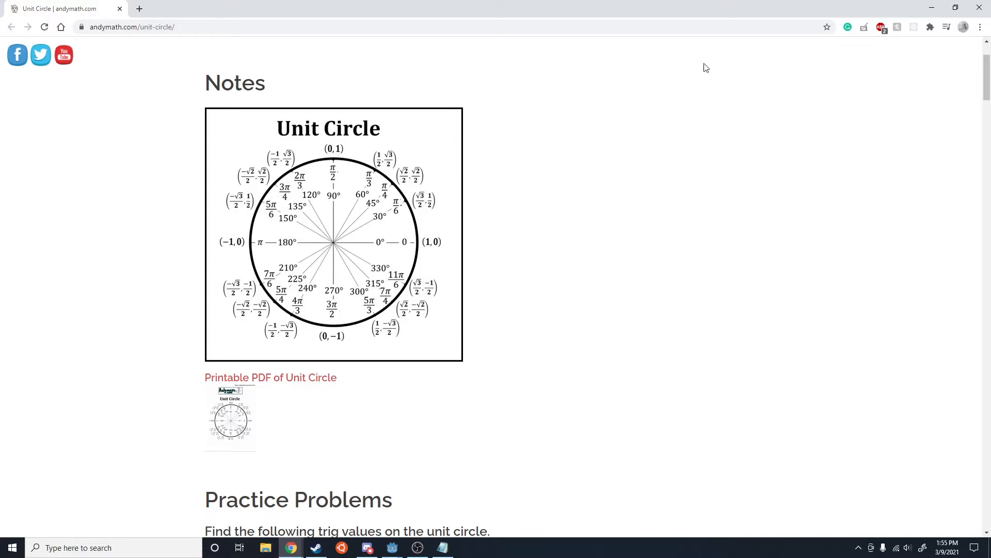
pyautogui.click(393, 547)
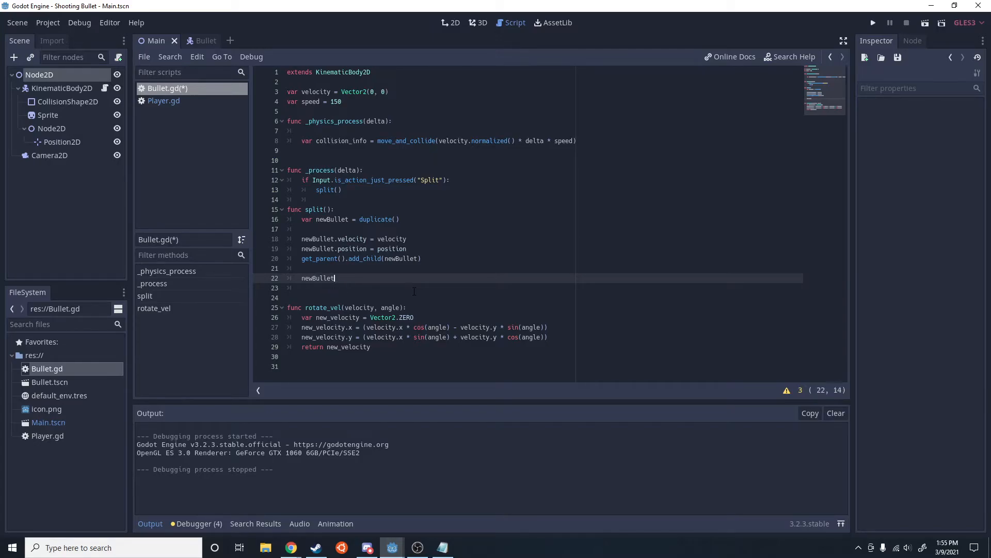
# Offset the copy with newBullet.position += rotate_vel(newBullet.velocity, 0.5 * PI)
pyautogui.write('.position += rotate_vel(')
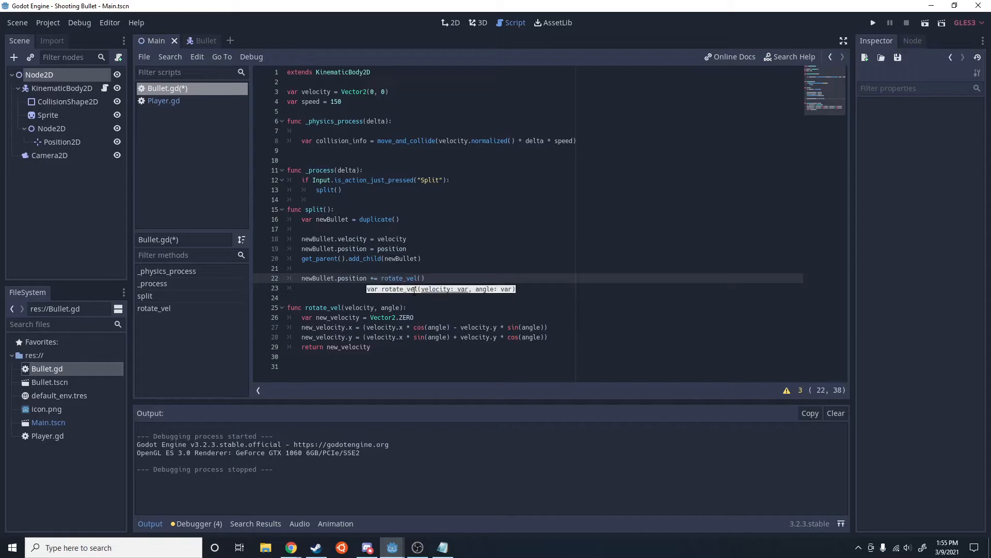
pyautogui.write('newBullet')
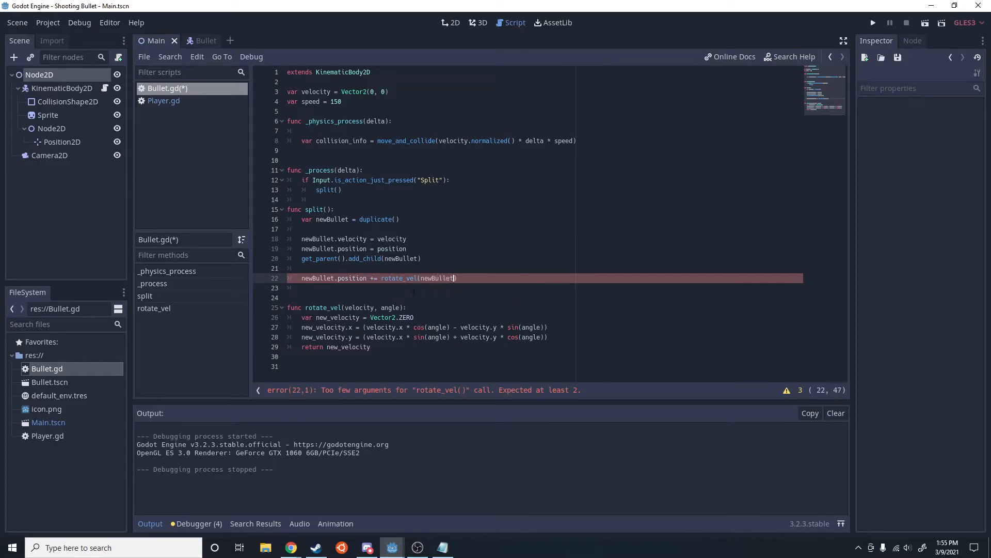
pyautogui.write('.velocity, 0.5 *')
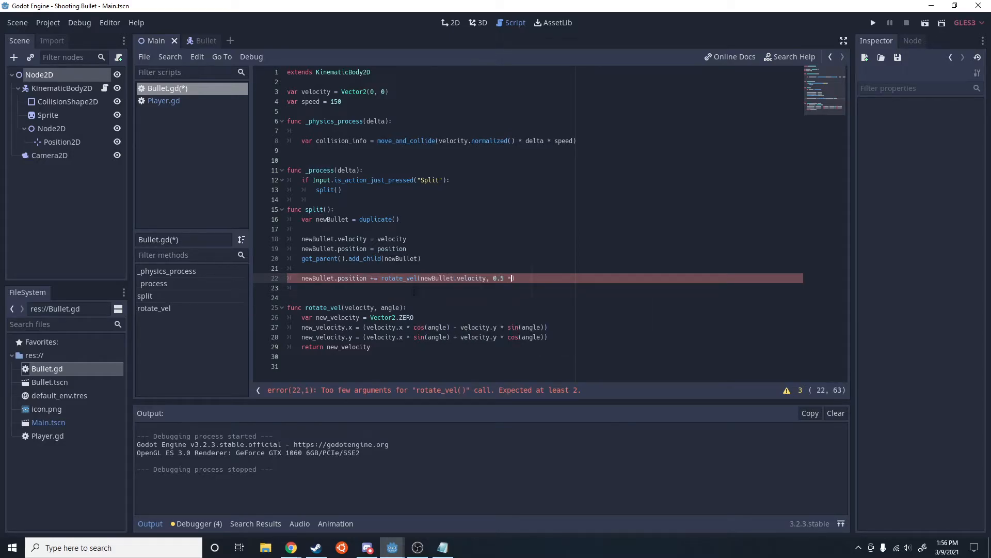
pyautogui.write('PI')
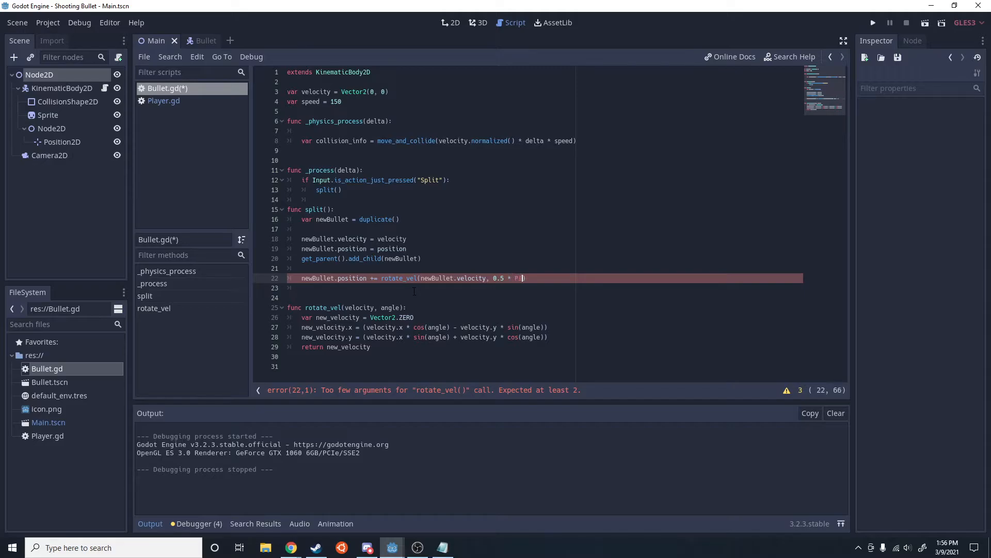
pyautogui.write('I')
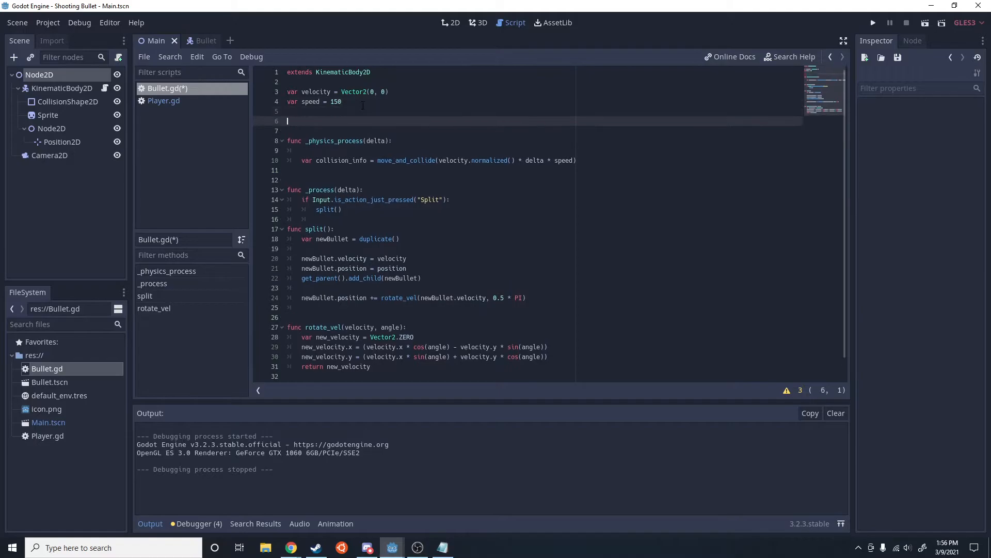
# Declare var spacing = 0.1 and scale the new bullet's offset by spacing
pyautogui.write('var spac')
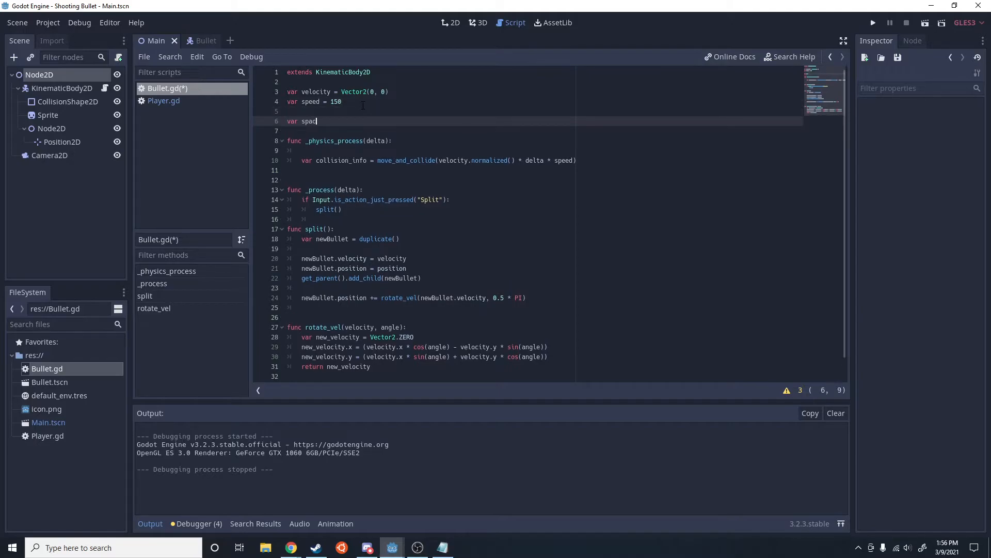
pyautogui.write('ing=')
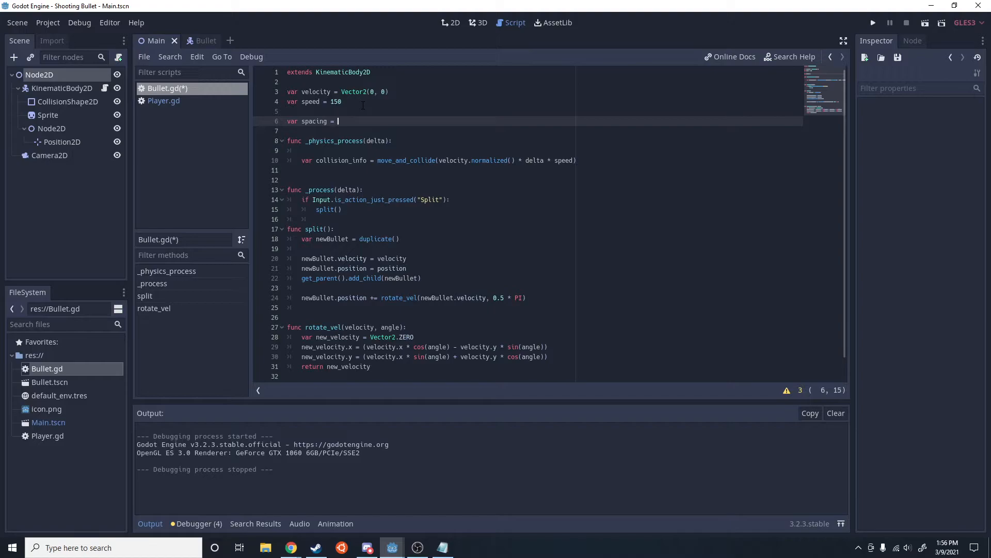
pyautogui.write('0.1')
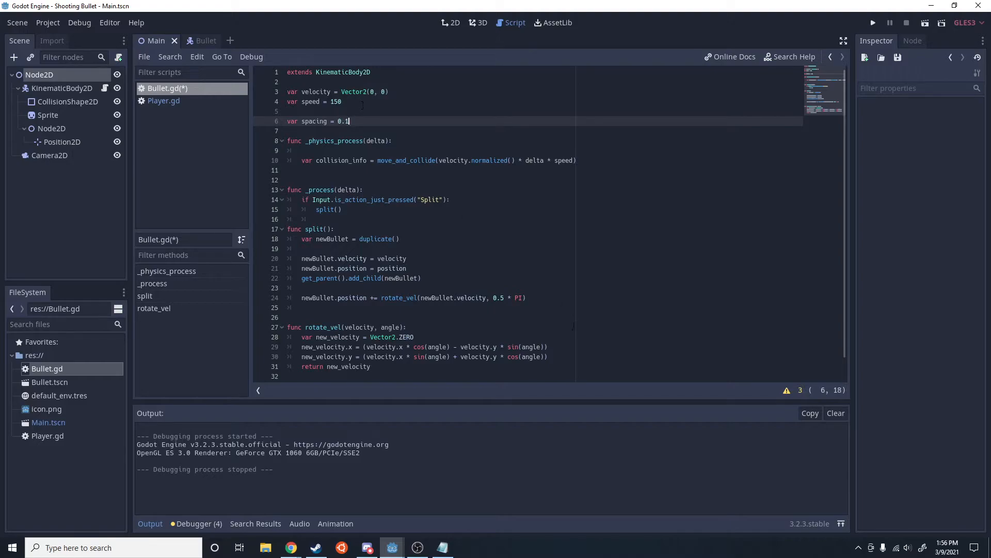
pyautogui.write('blu')
pyautogui.click(545, 297)
pyautogui.write(' * spacing')
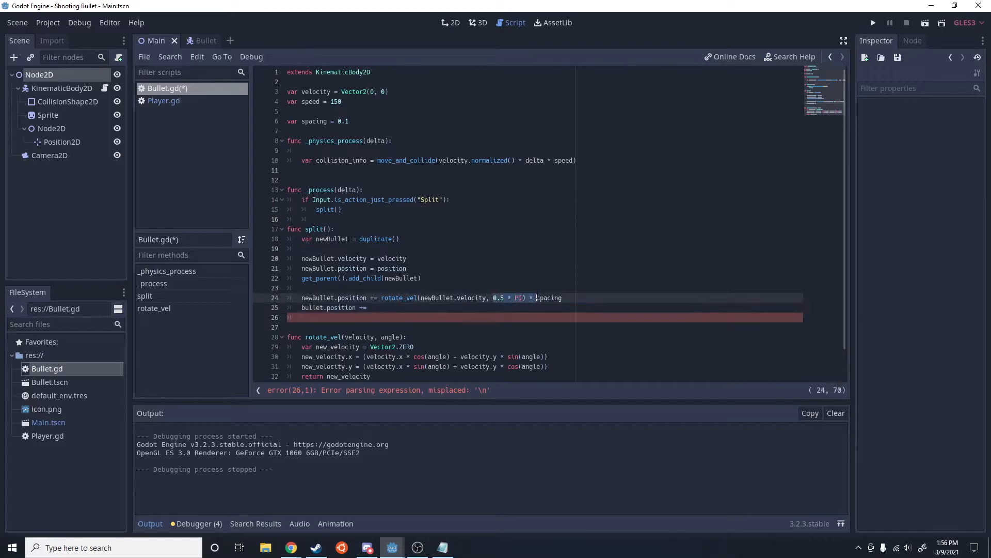
# Add position += rotate_vel(velocity, -0.5 * PI) * spacing and begin the next newBullet line
pyautogui.write('rotate_vel(bullet.velocity, -0.5 * PI) * spacing')
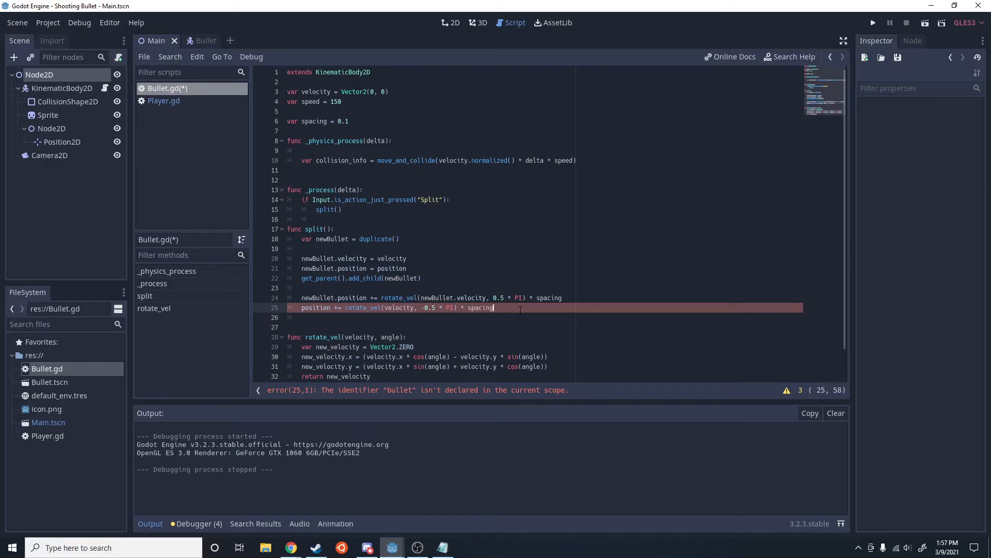
pyautogui.press('Enter')
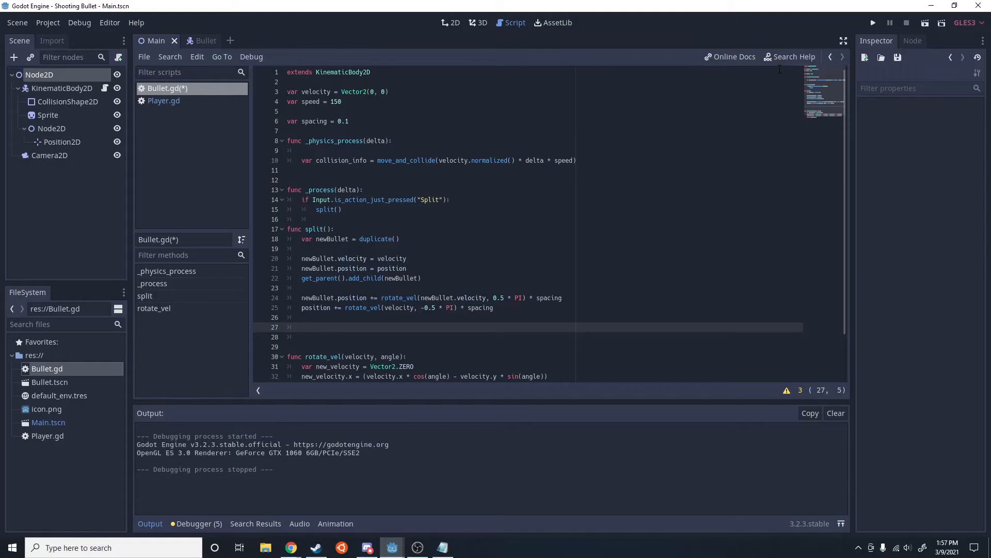
pyautogui.write('newBullet')
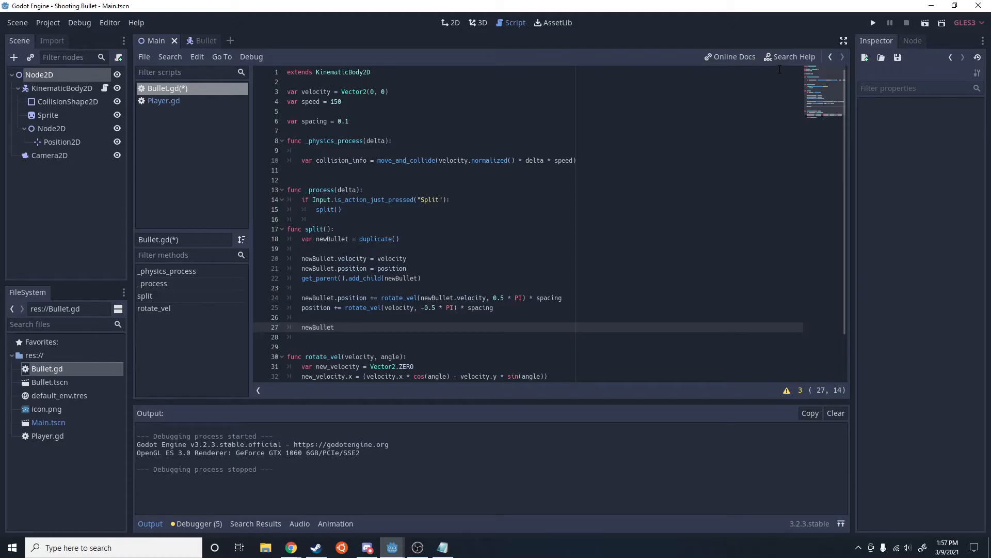
pyautogui.click(290, 547)
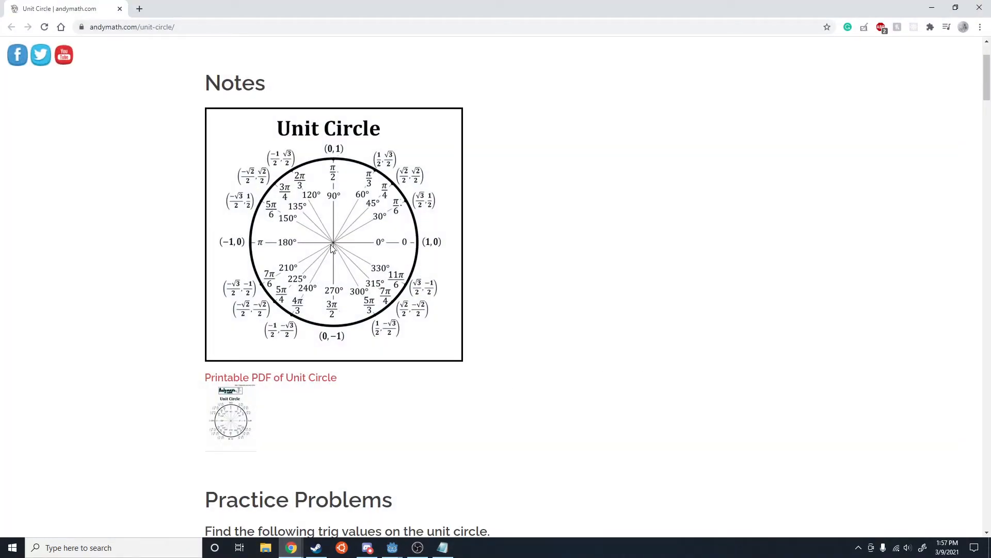
pyautogui.moveTo(392, 191)
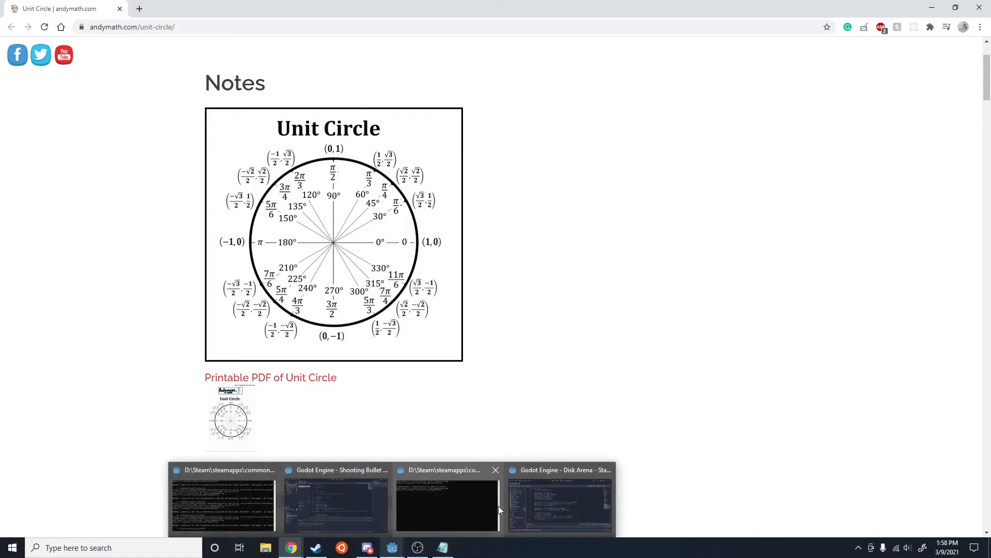
pyautogui.click(335, 503)
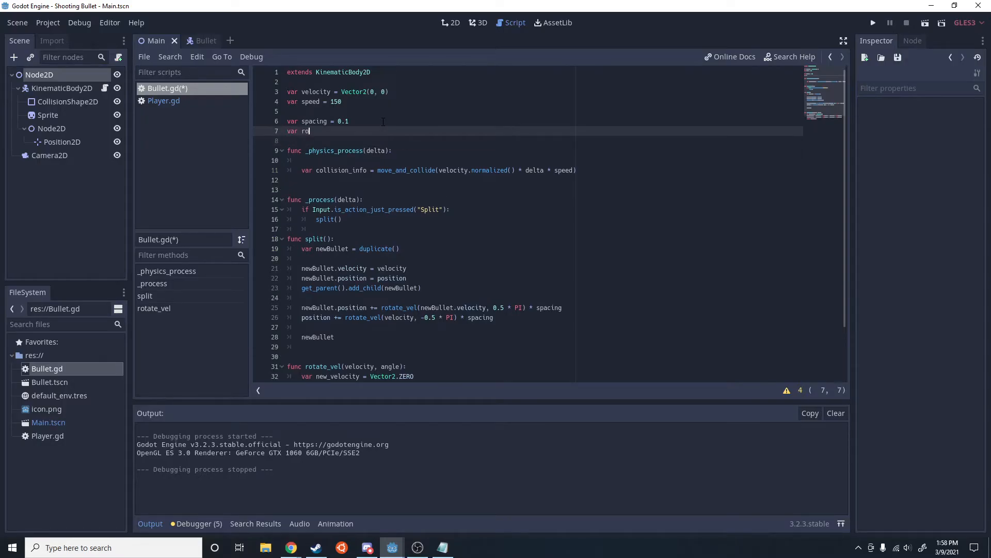
# Declare rotation_deg and set newBullet.velocity = rotate_vel(newBullet.velocity, rotation_deg)
pyautogui.write('tation_deg')
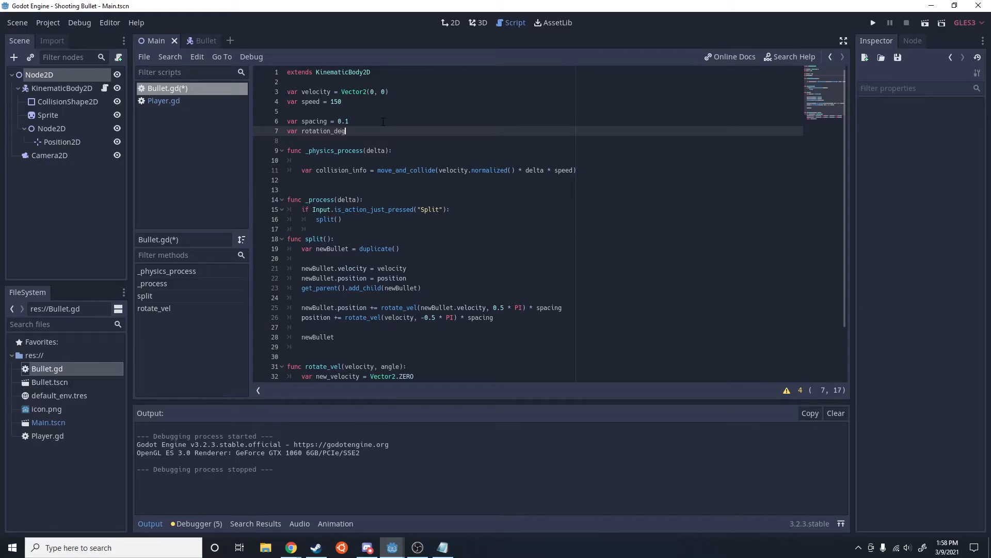
pyautogui.write('= 0.4 * PI')
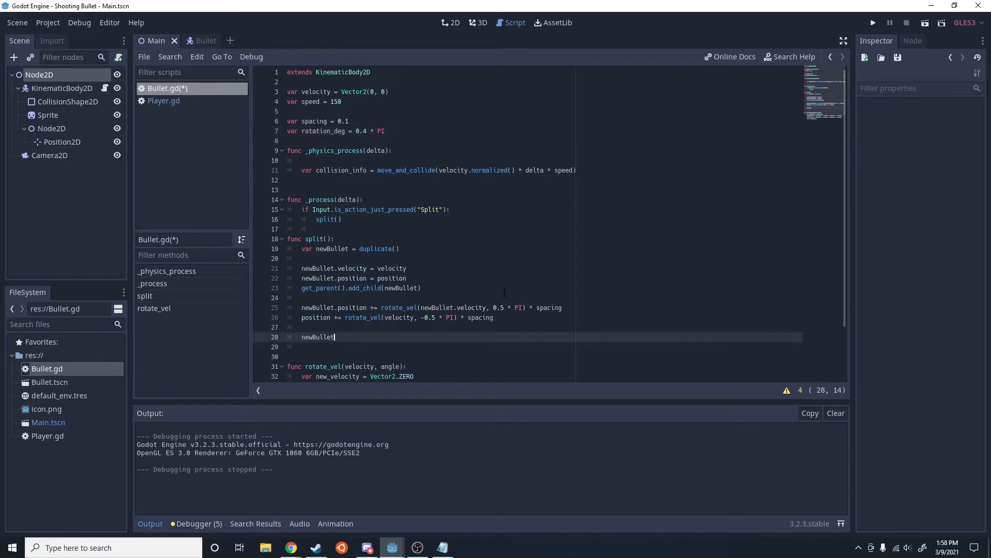
pyautogui.write('.vector')
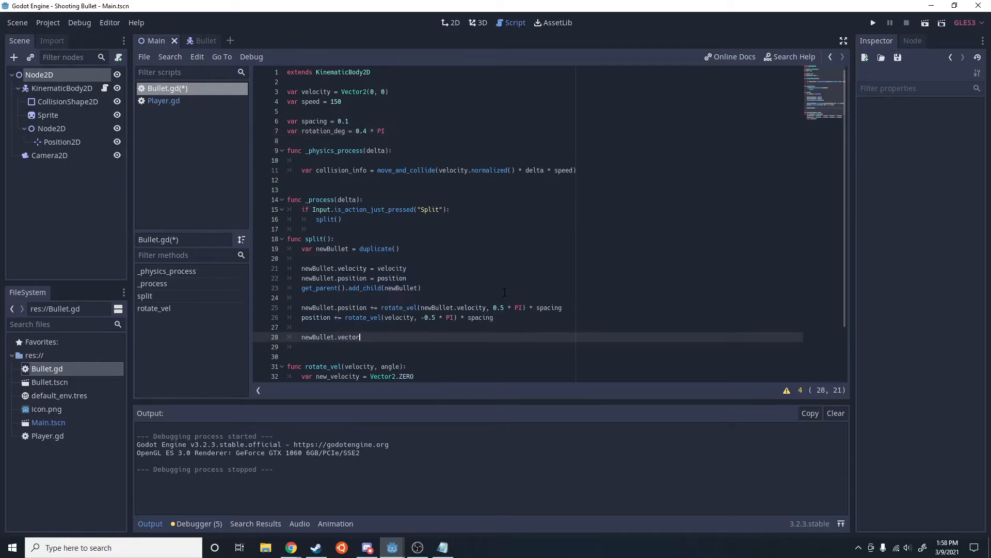
pyautogui.press('BackSpace')
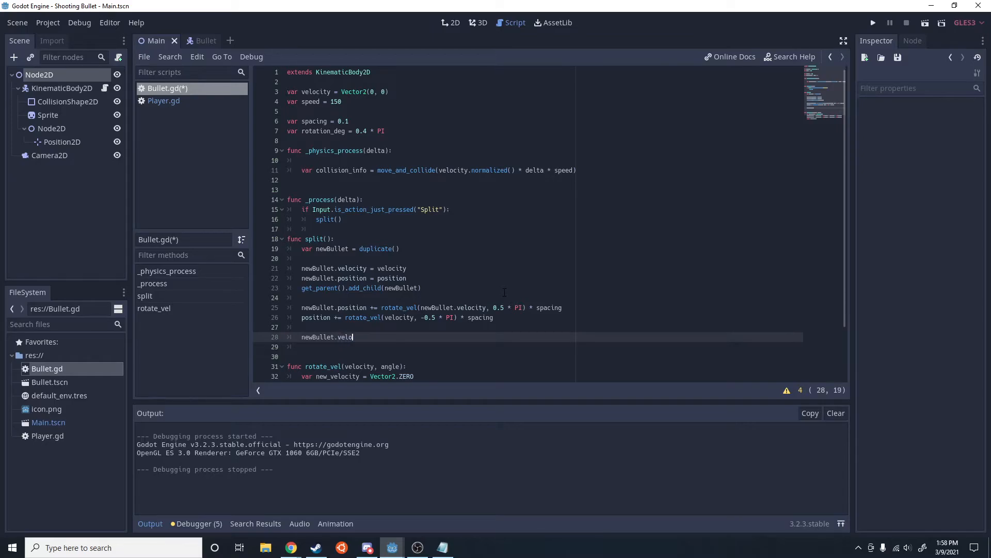
pyautogui.write('city')
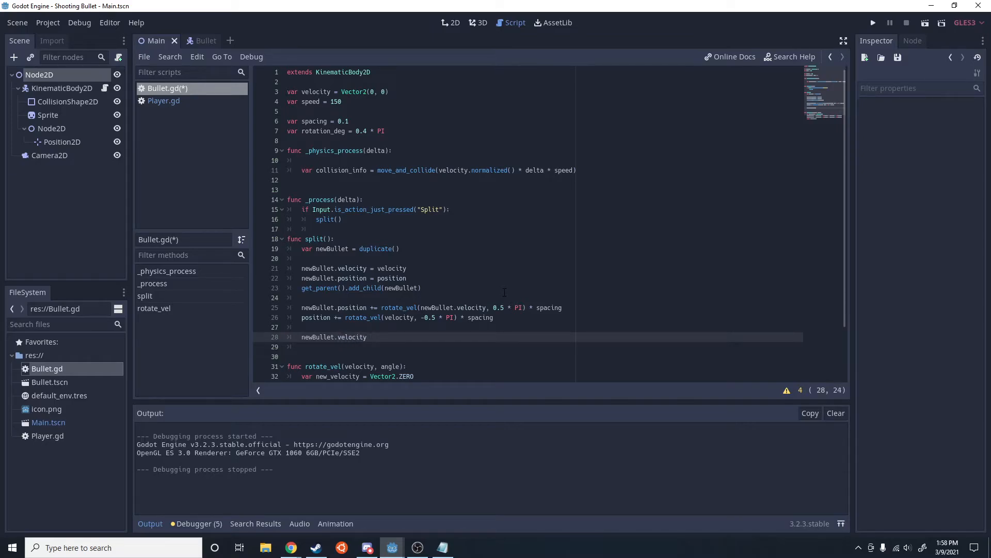
pyautogui.write('= rotate_vel()')
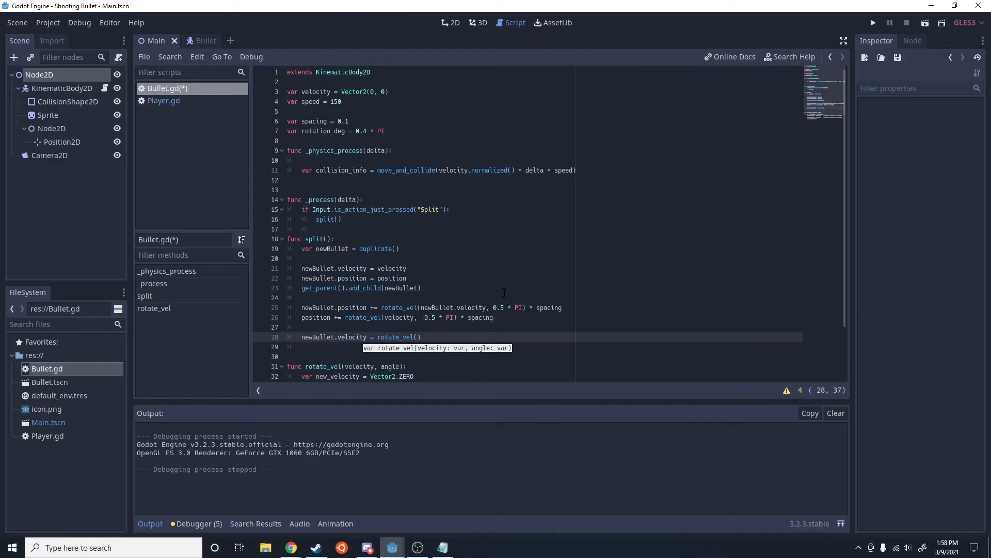
pyautogui.write('newBullet.velocity, rot')
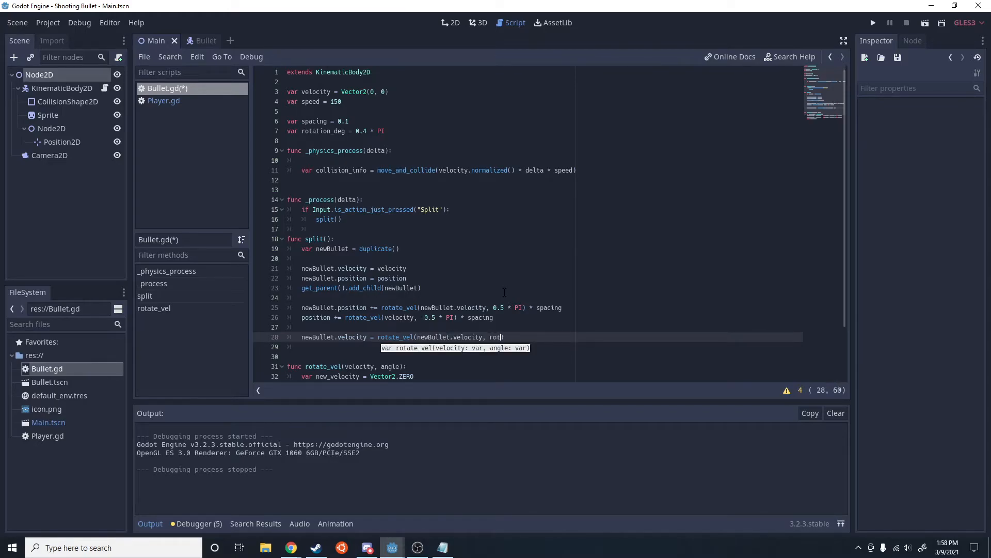
pyautogui.write('ation_deg')
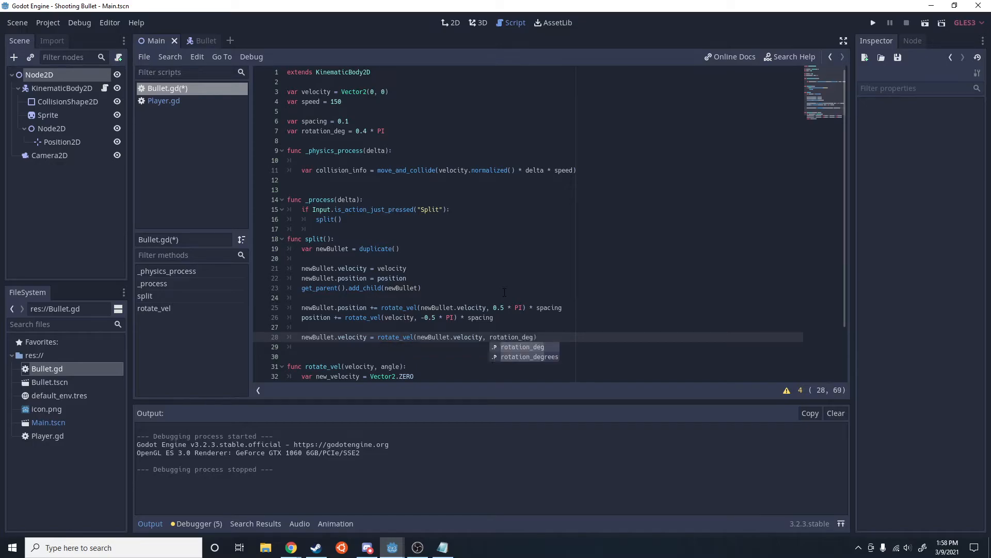
# Set velocity = rotate_vel(velocity, -rotation_deg) for the original bullet
pyautogui.write('velocity')
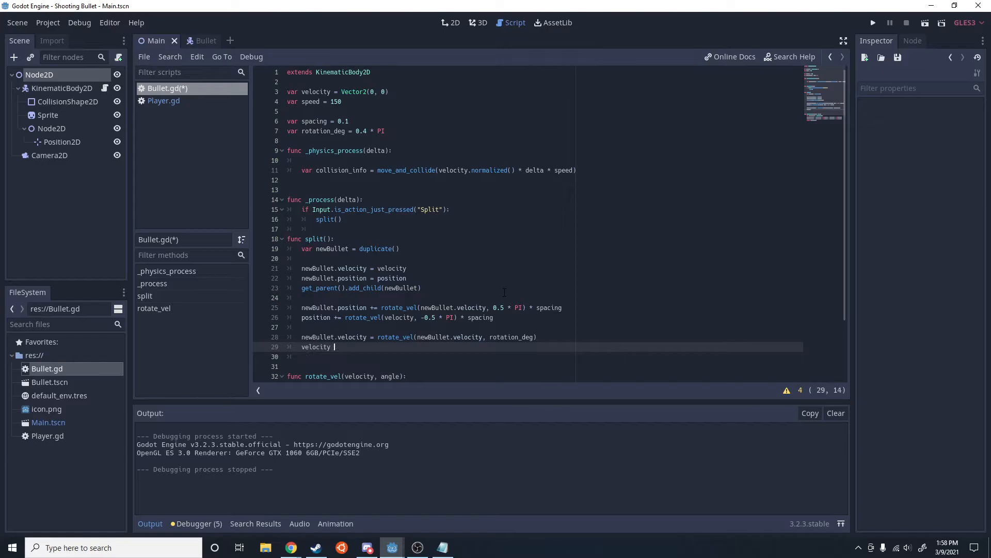
pyautogui.write('= rotate_vel(')
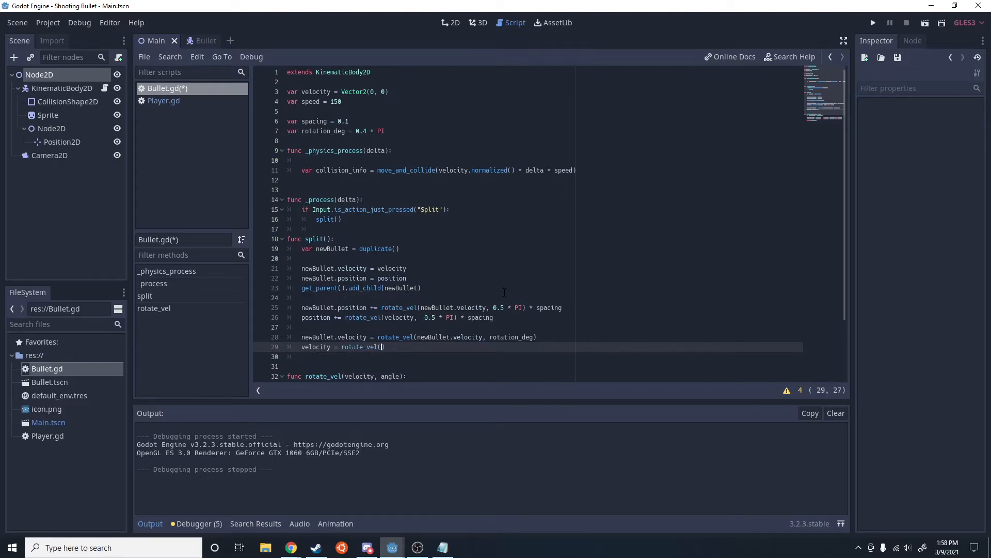
pyautogui.write('velocity')
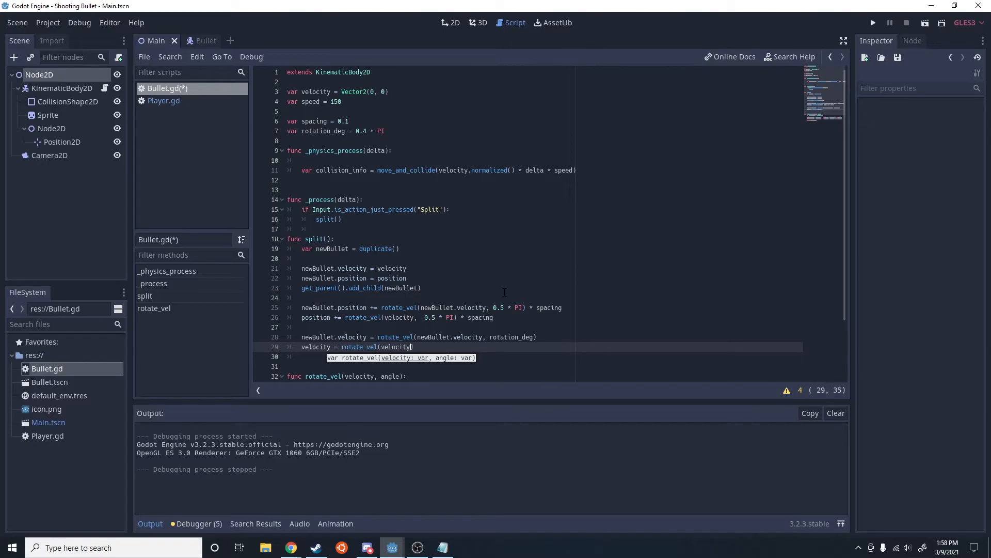
pyautogui.write(',')
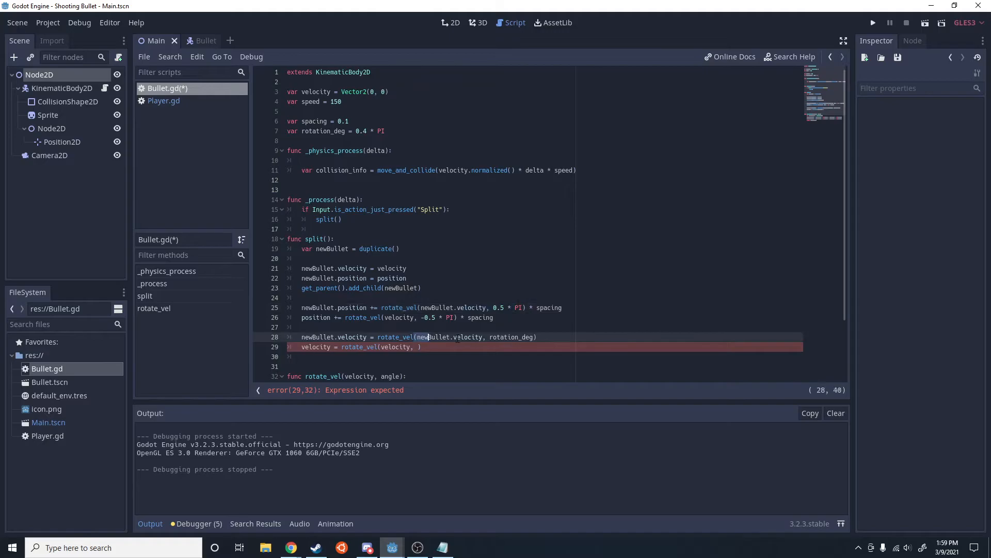
pyautogui.click(418, 347)
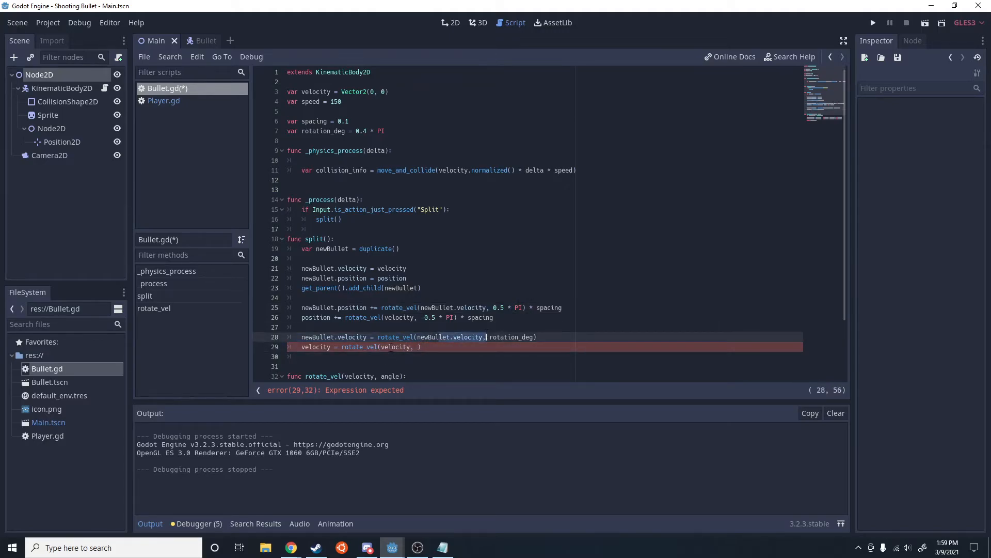
pyautogui.write('-re')
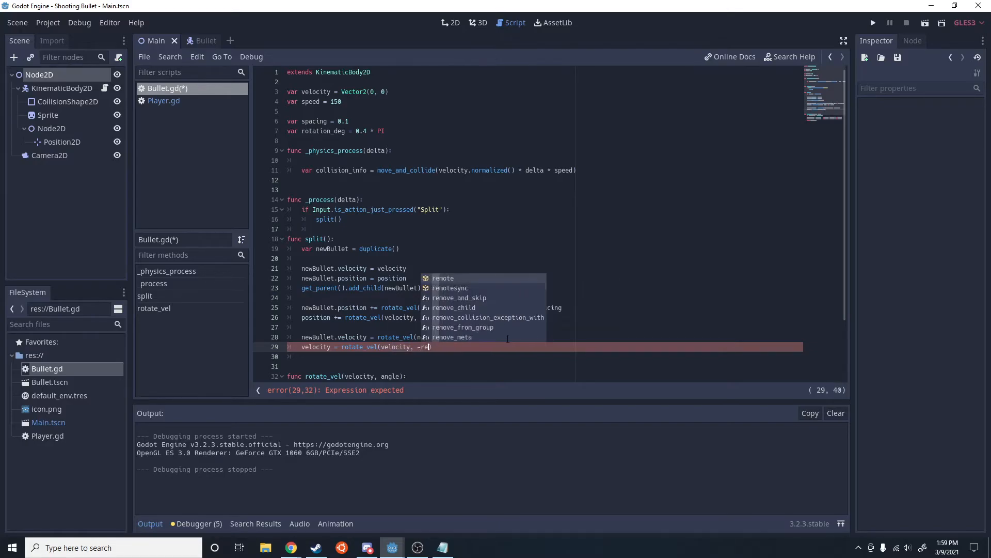
pyautogui.write('rotation_deg)')
pyautogui.click(335, 130)
pyautogui.write('25')
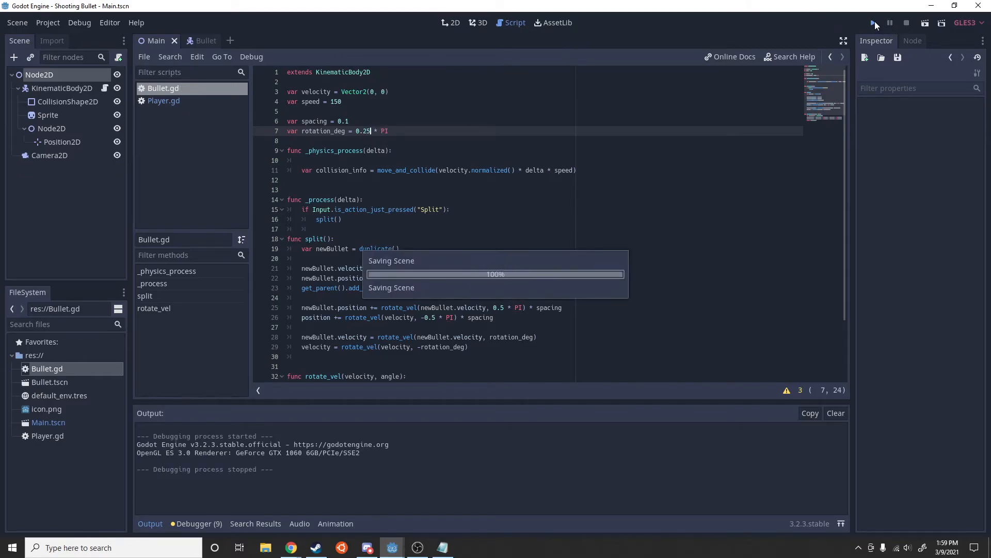
# Run the scene to test the split with rotation_deg = 0.25 * PI
pyautogui.click(875, 23)
pyautogui.write('var')
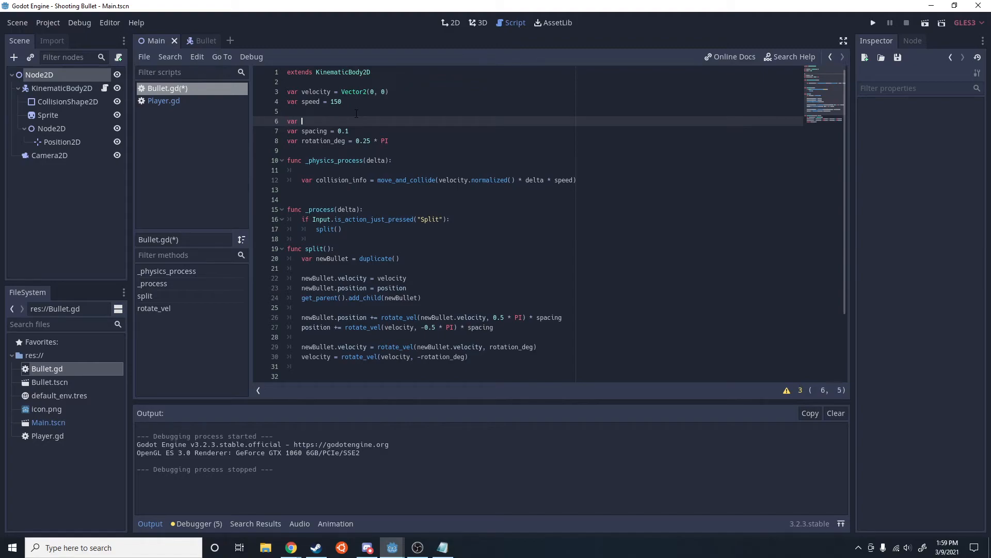
# Declare var alreadySplit = false and make split() return early if alreadySplit
pyautogui.write('alreadySplit =')
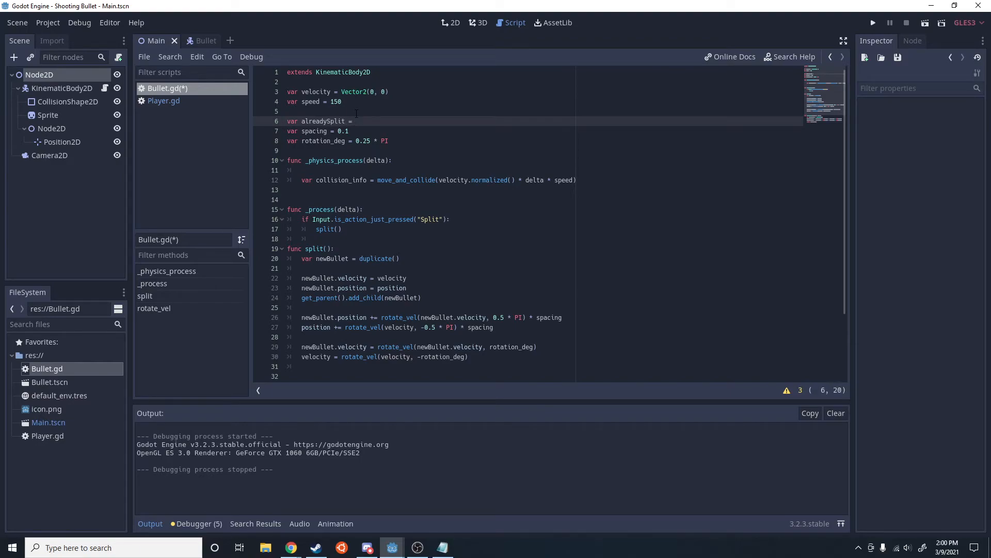
pyautogui.write('false')
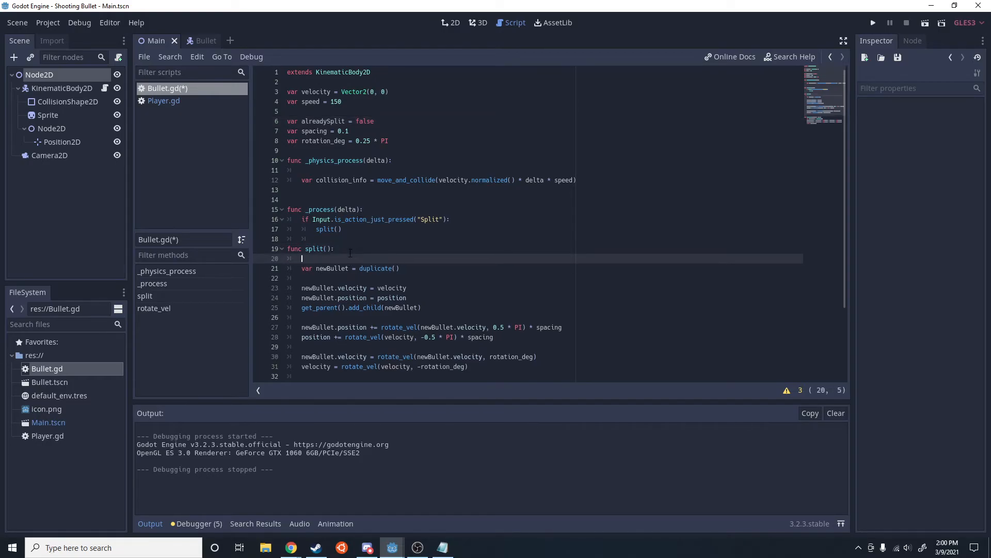
pyautogui.write('if')
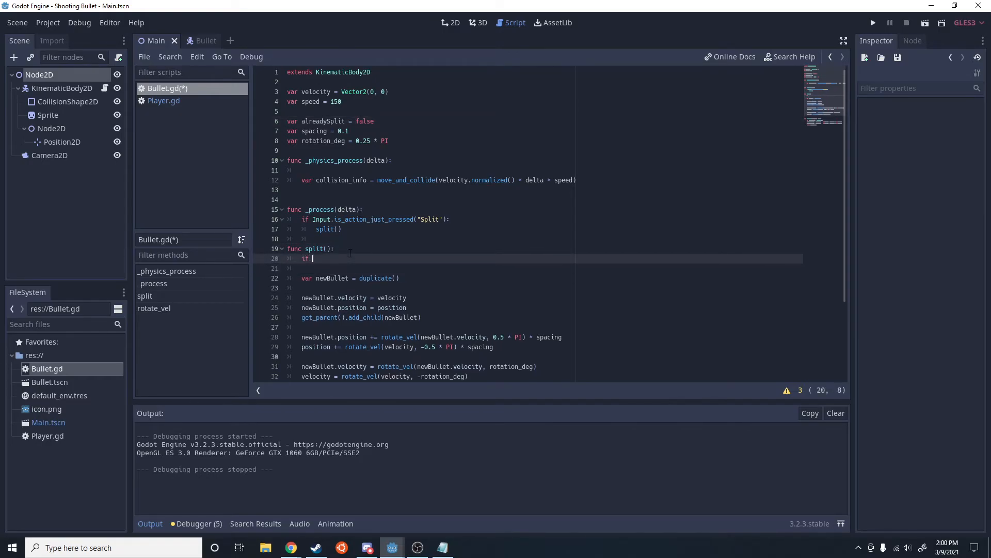
pyautogui.write('alreadySplit')
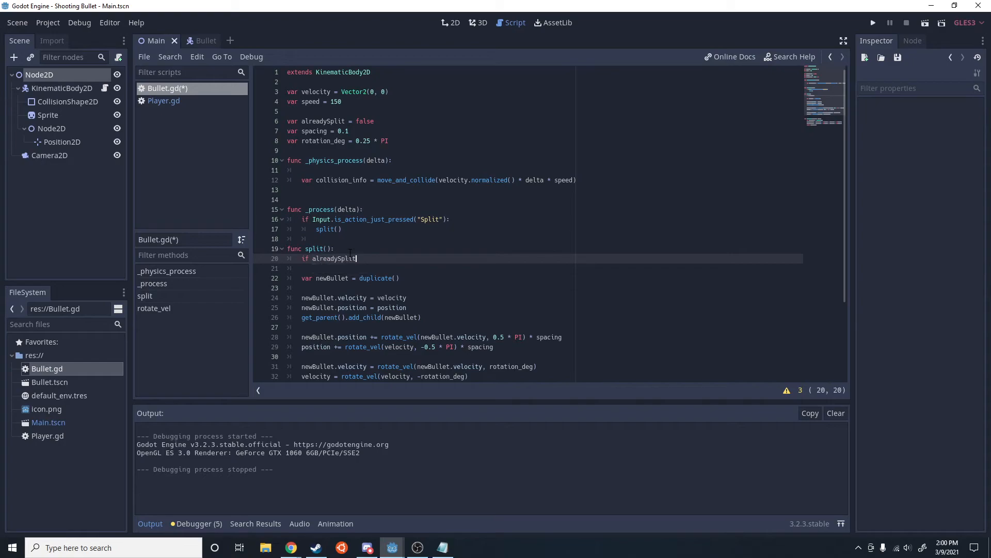
pyautogui.press('Return')
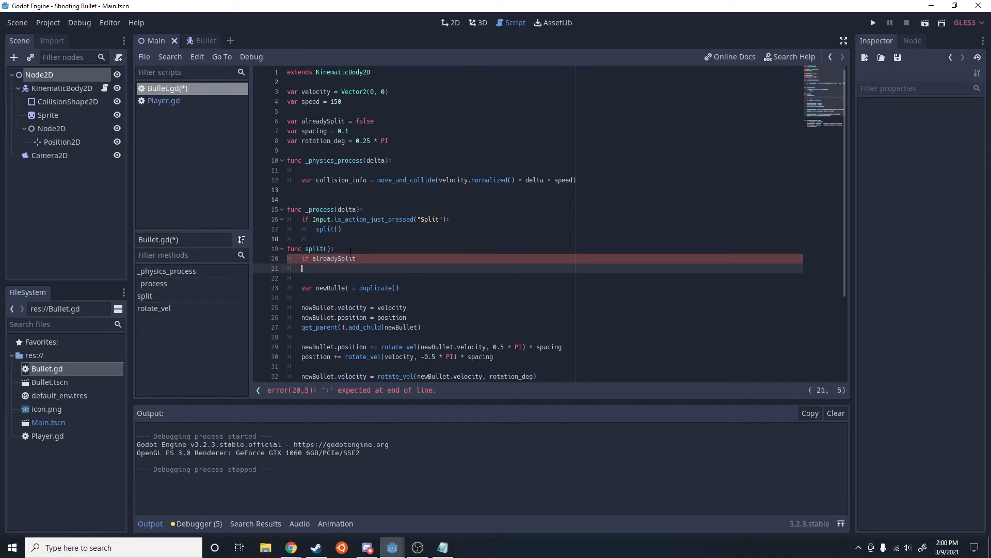
pyautogui.write('return')
pyautogui.click(545, 258)
pyautogui.write(':')
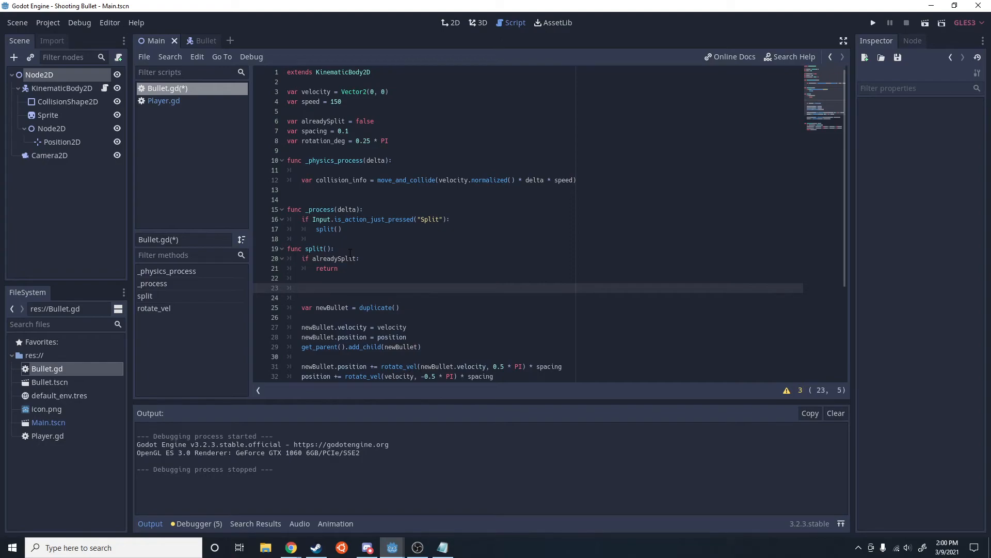
# Set alreadySplit = true before duplicating and save the script
pyautogui.write('alreadySplit')
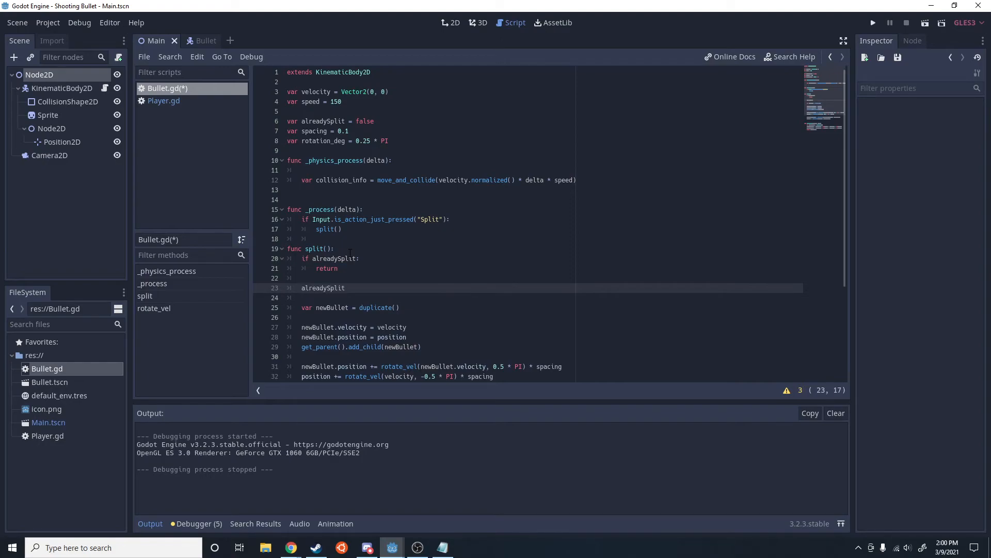
pyautogui.write('= true')
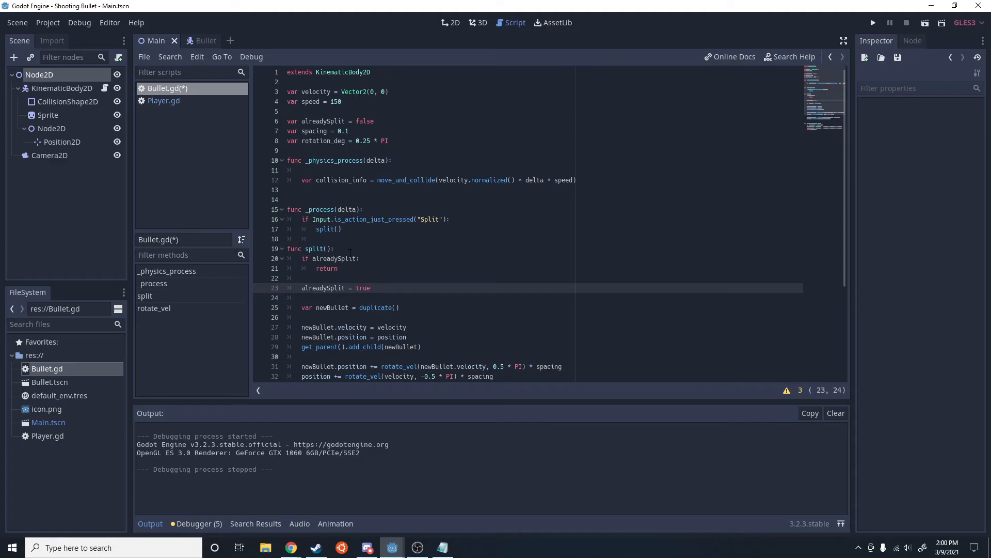
pyautogui.press('ctrl+s')
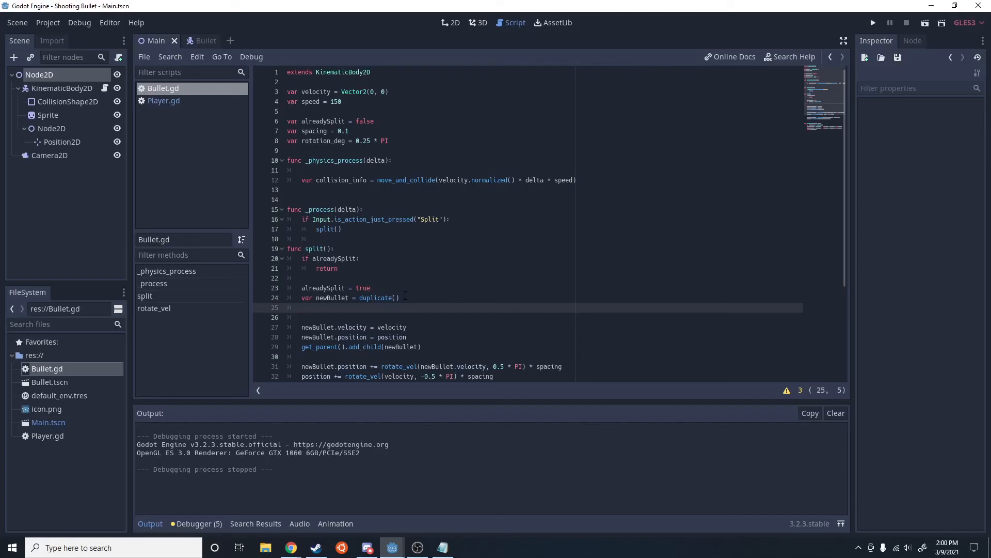
# Add newBullet.alreadySplit = true under the duplicate() call and save the script
pyautogui.write('newBullet.')
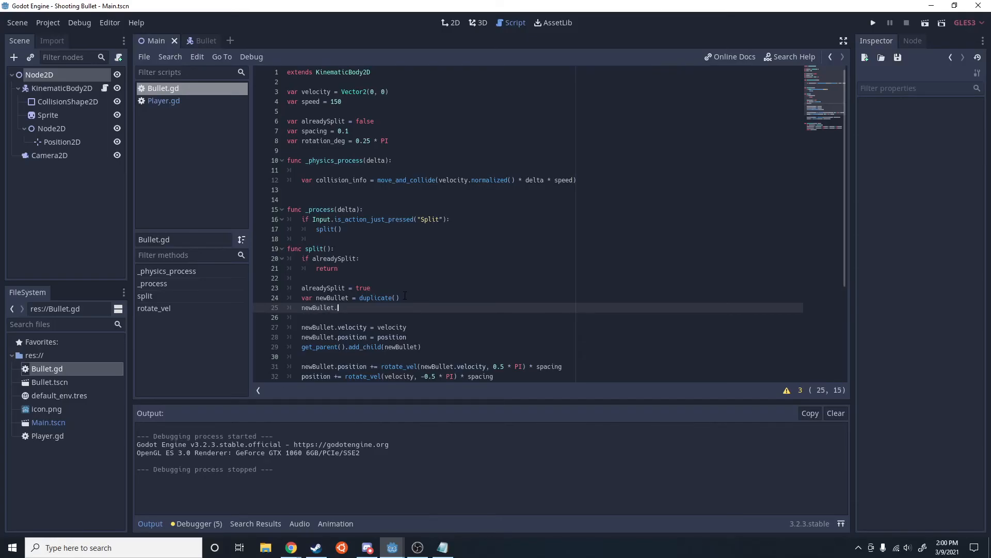
pyautogui.write('already')
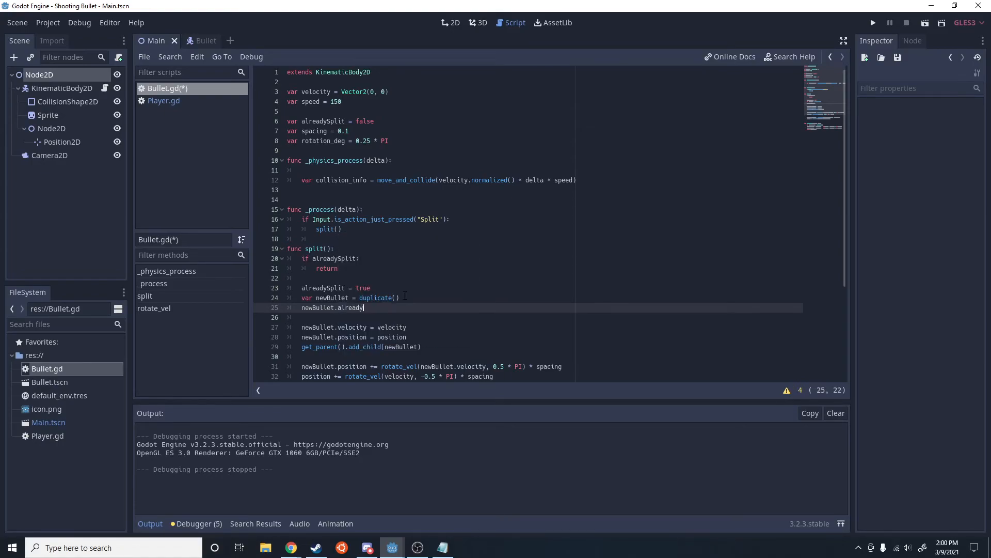
pyautogui.write('Split = true')
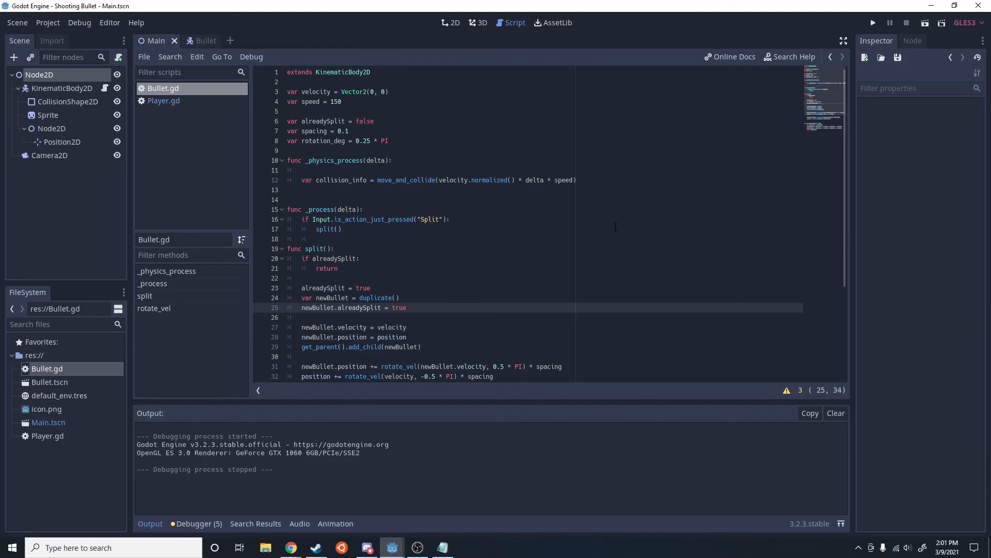
pyautogui.scroll(-3)
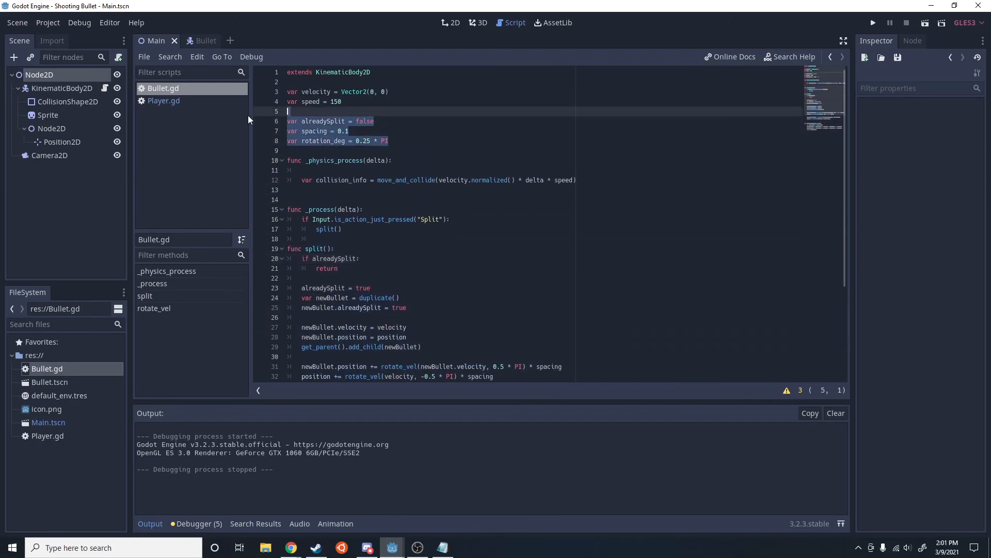
pyautogui.scroll(-3)
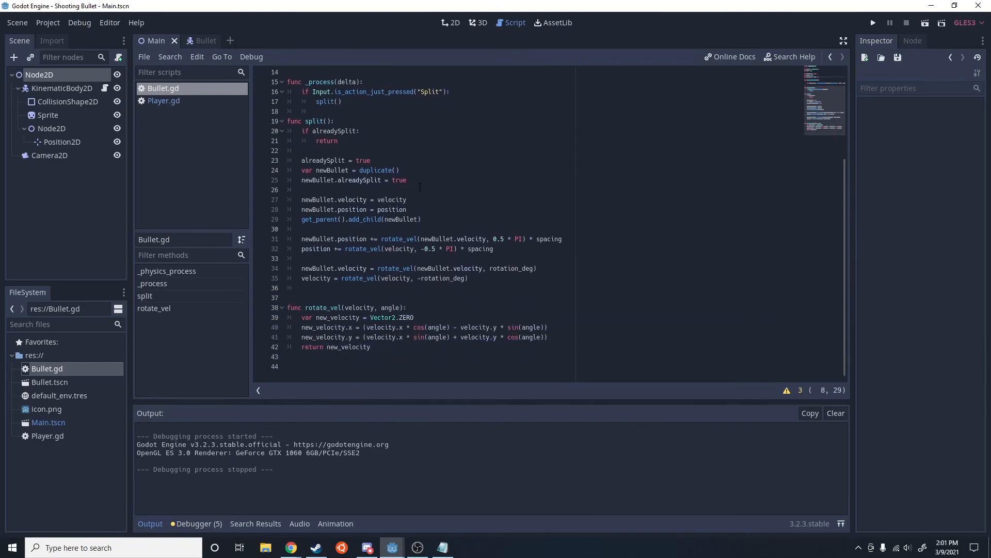